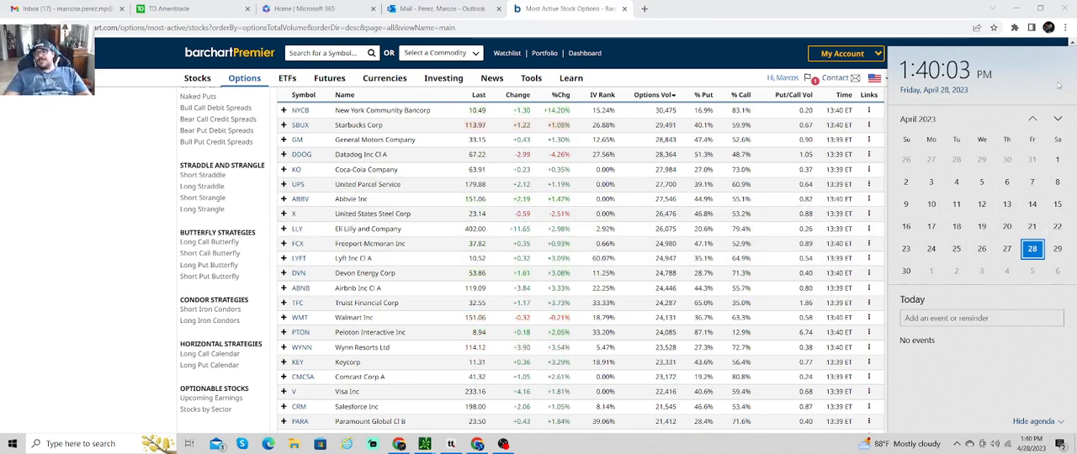
# Close the calendar panel and scroll the positions down to the working CRWD butterfly order.
pyautogui.click(1058, 118)
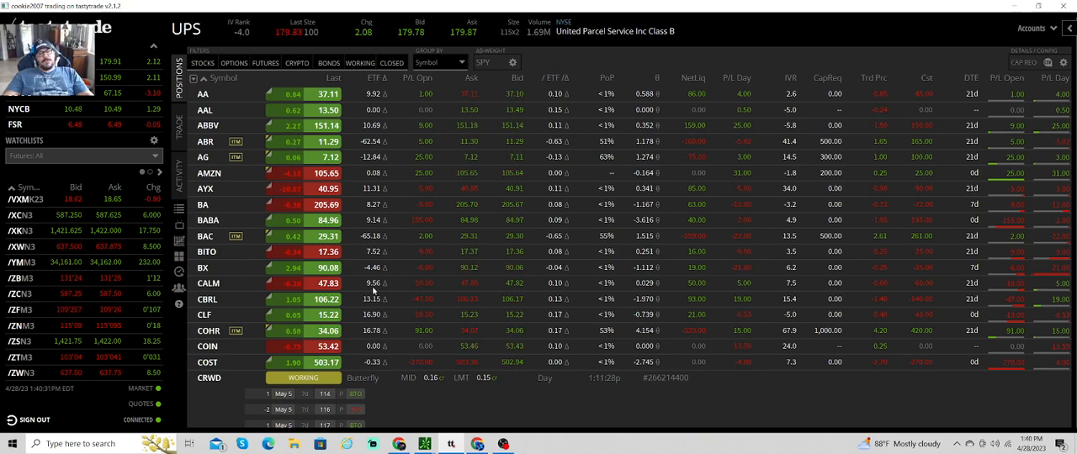
pyautogui.scroll(-3)
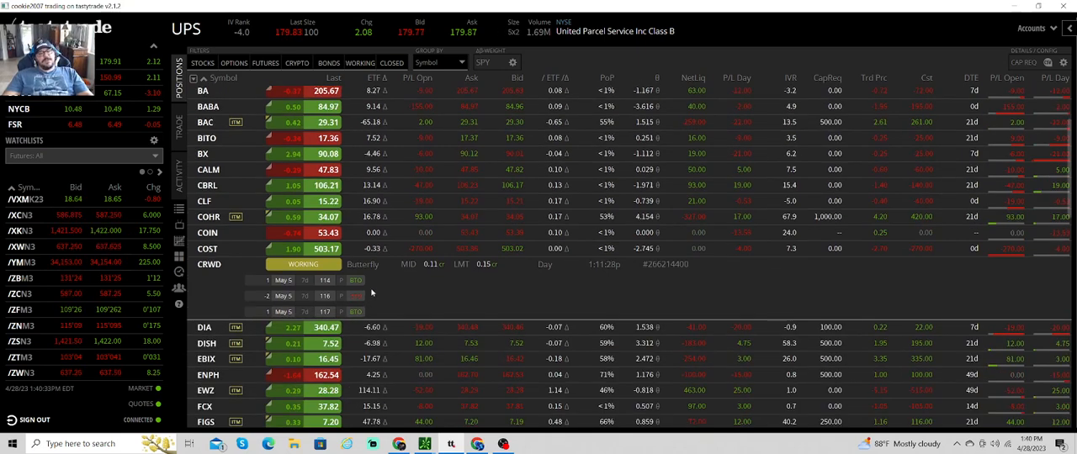
pyautogui.moveTo(407, 289)
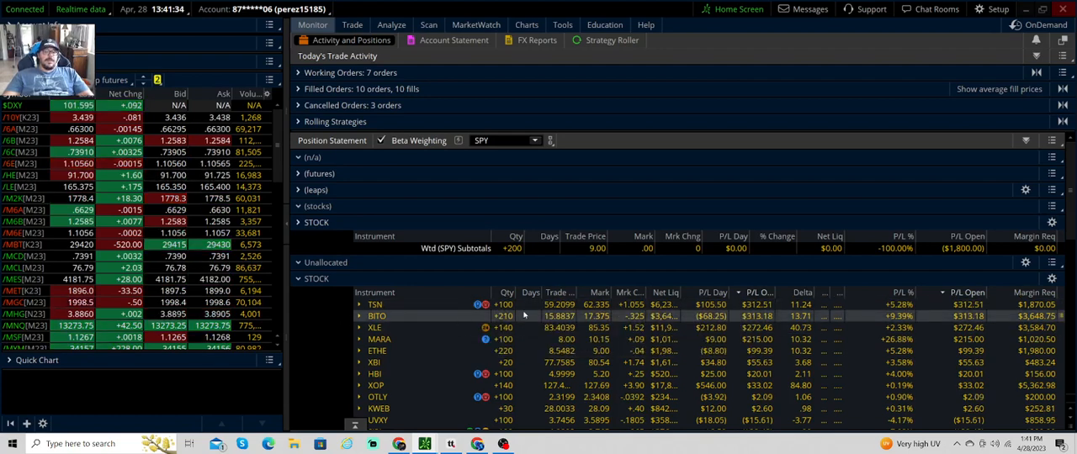
# Load TSN into Active Trader with its one-day intraday chart and price ladder.
pyautogui.click(352, 24)
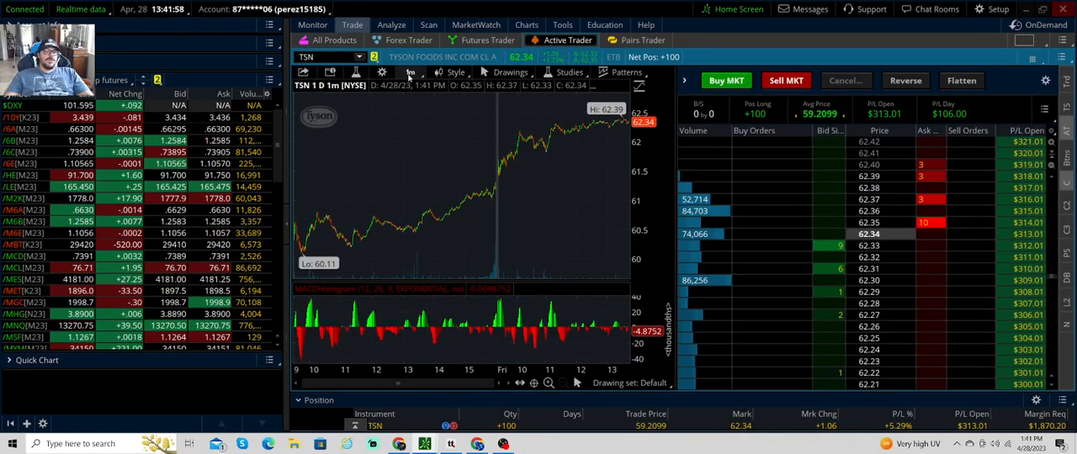
# Set the TSN chart timeframe to 180 D : 4h from Favorites.
pyautogui.click(410, 71)
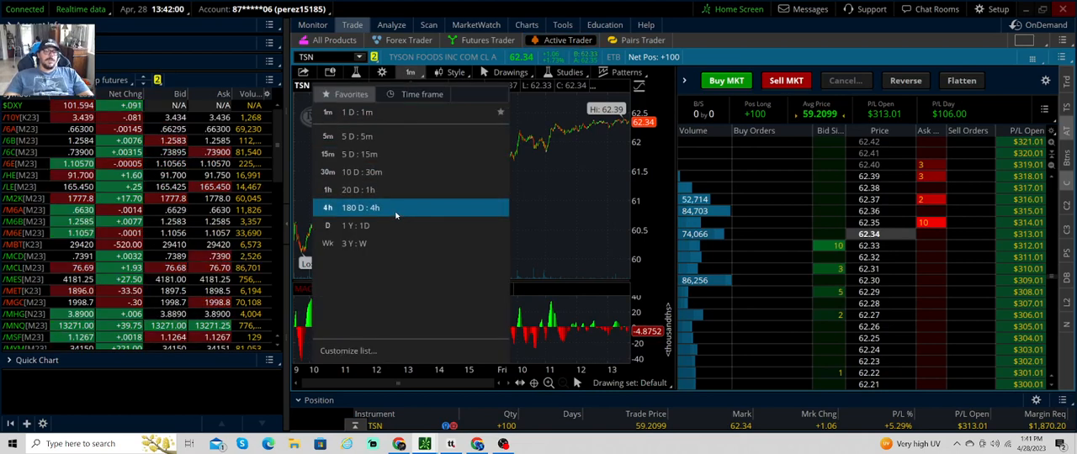
pyautogui.click(344, 224)
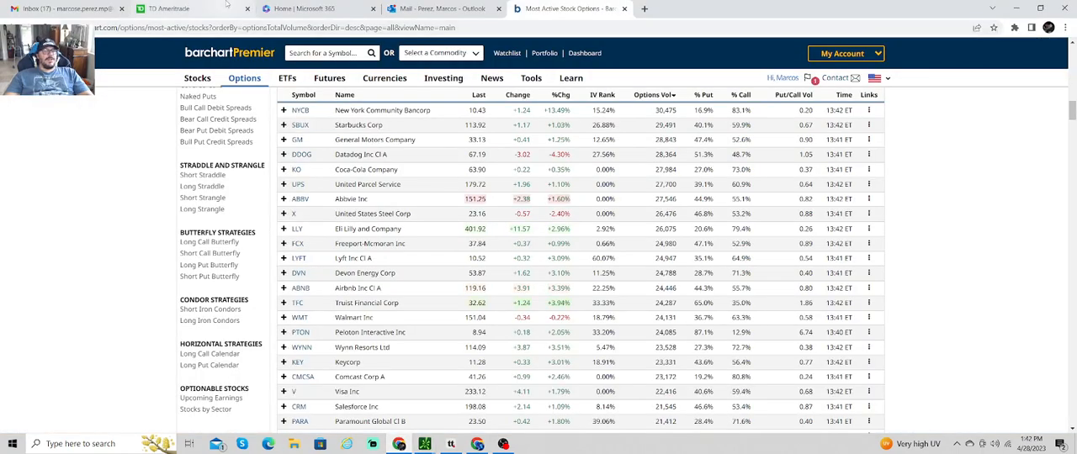
# On TD Ameritrade's TSN profile page, scroll down to the key statistics and Latest News.
pyautogui.click(168, 8)
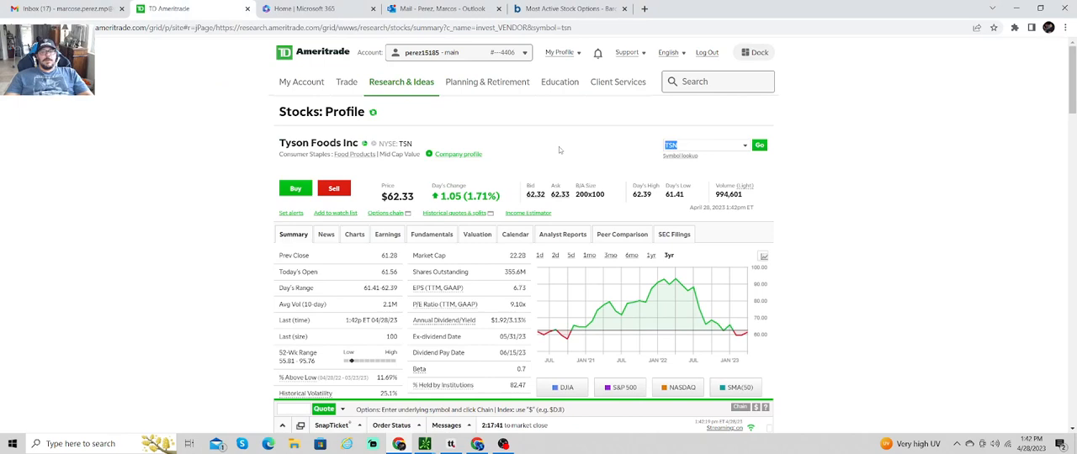
pyautogui.scroll(-3)
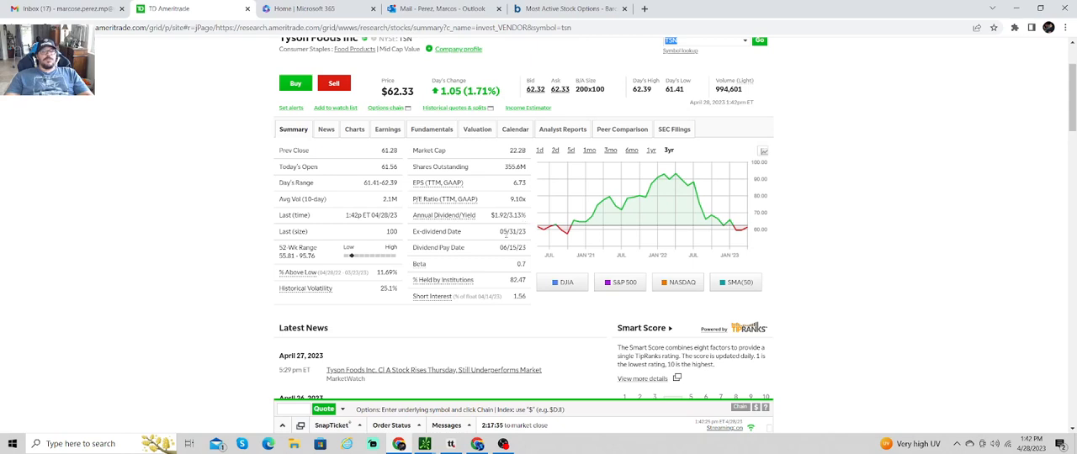
pyautogui.moveTo(443, 259)
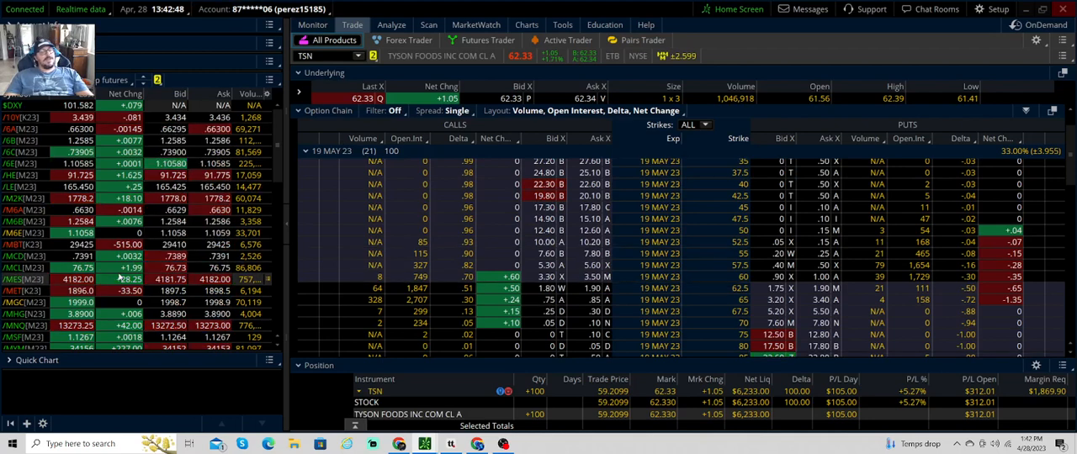
# Load the /XC July 23 E-Mini Corn futures into Active Trader.
pyautogui.click(312, 24)
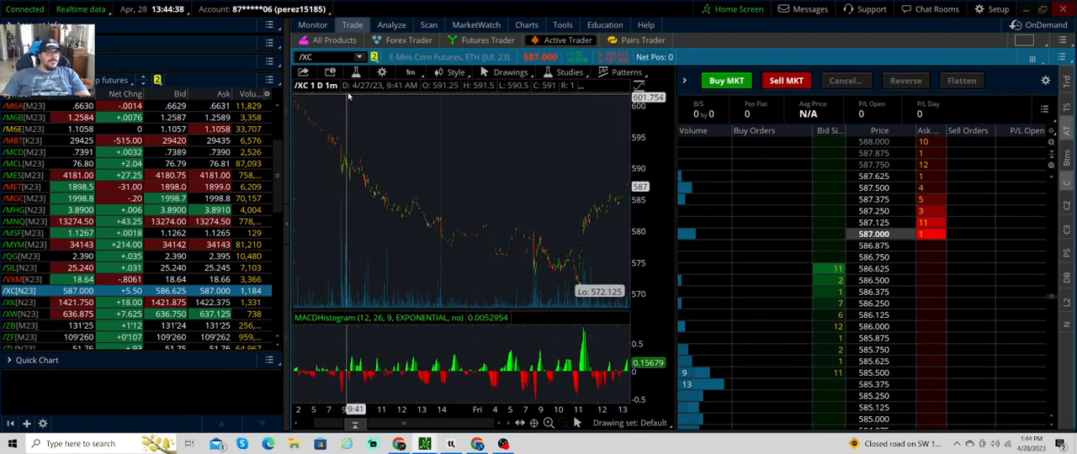
# Switch the /XC chart to 1 Y : 1D, then to 3 Y : W.
pyautogui.click(411, 72)
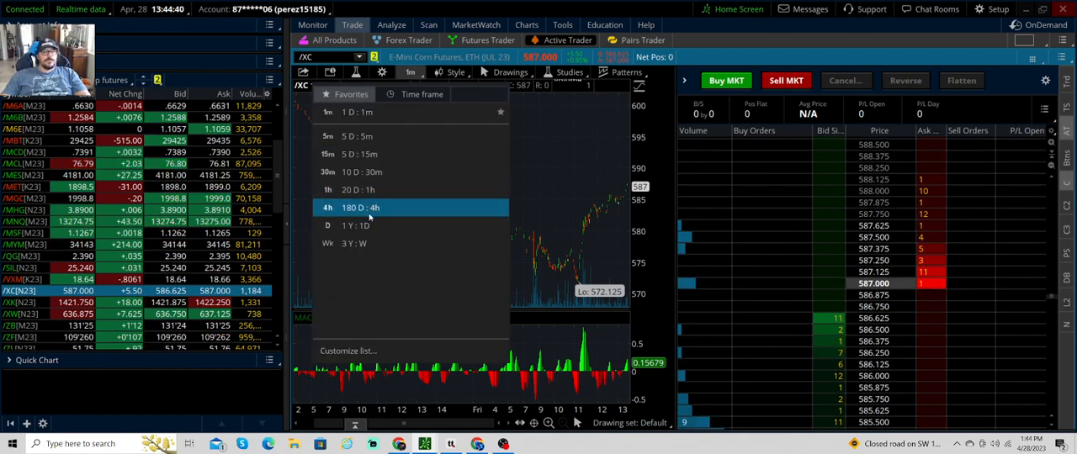
pyautogui.click(328, 226)
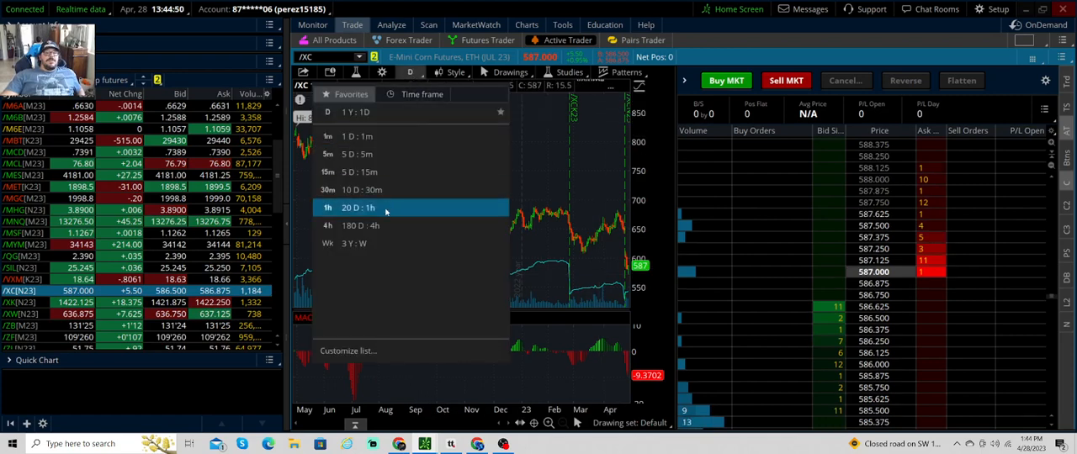
pyautogui.click(353, 243)
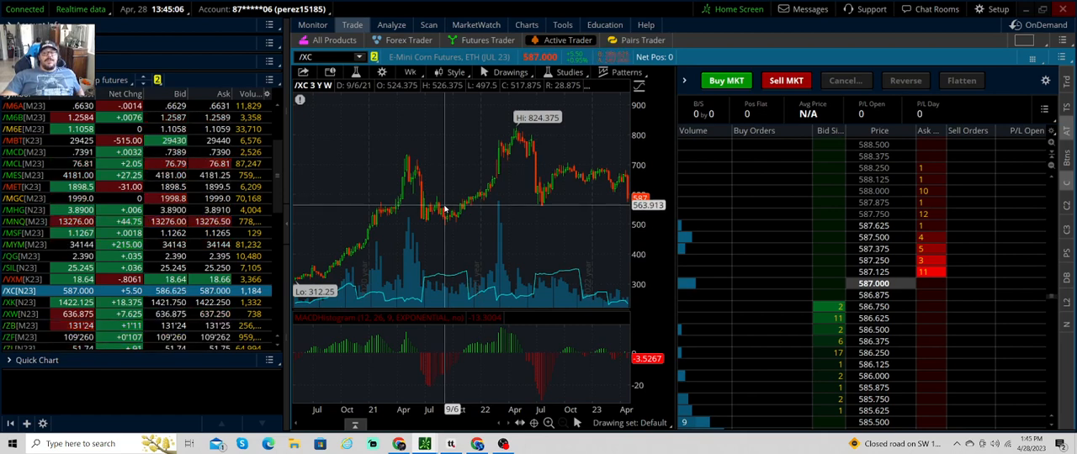
pyautogui.moveTo(515, 209)
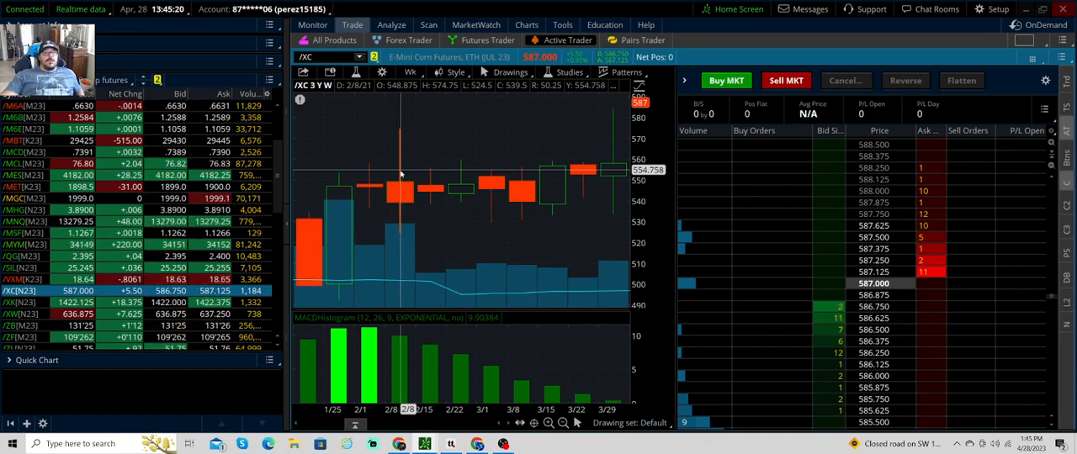
pyautogui.moveTo(429, 139)
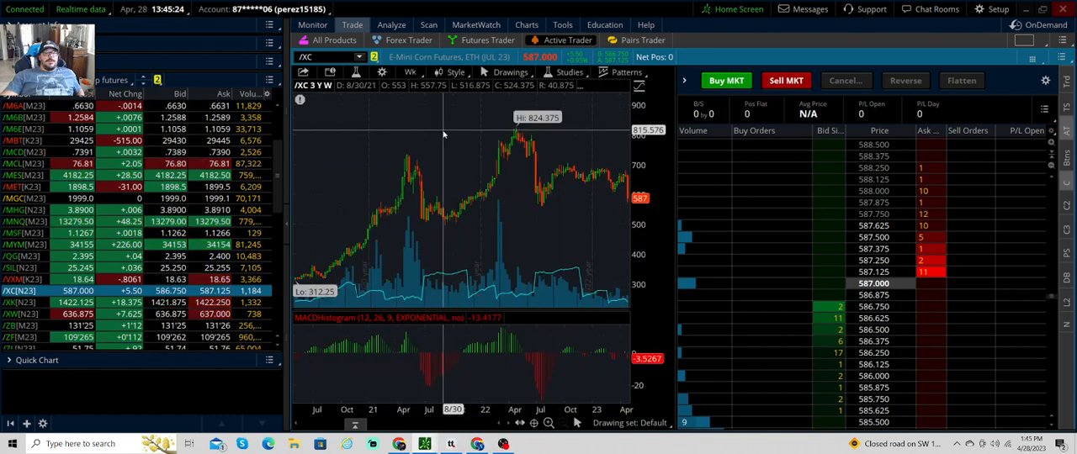
pyautogui.moveTo(501, 204)
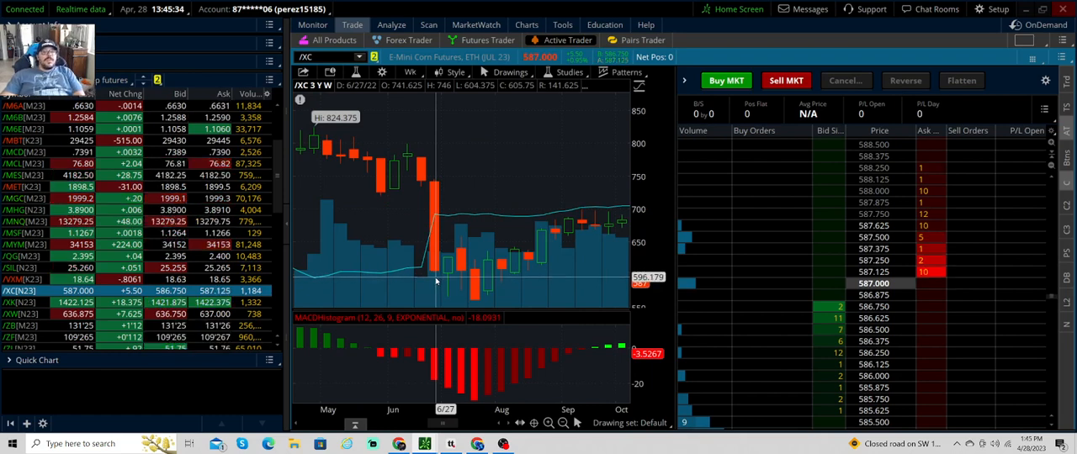
pyautogui.moveTo(443, 269)
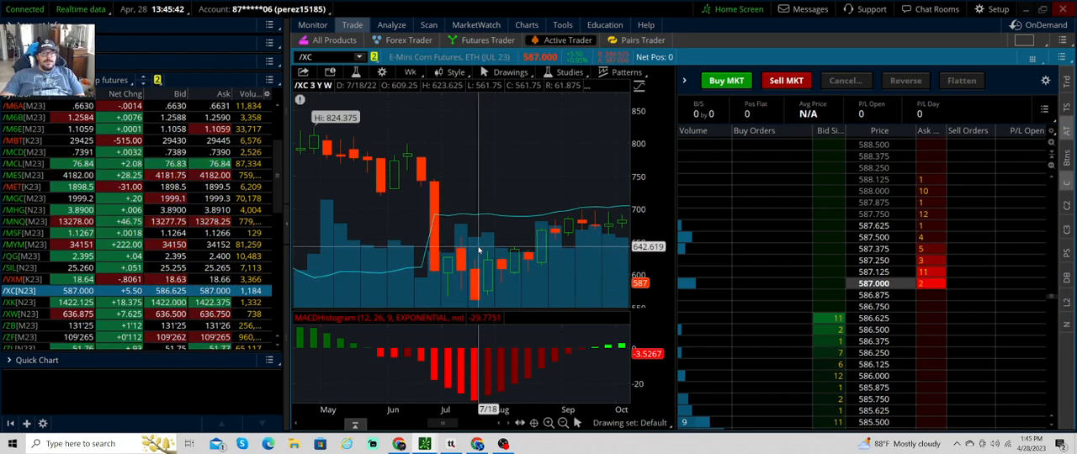
# Study the mid-2022 corn price drop, then reopen the timeframe Favorites list.
pyautogui.click(409, 71)
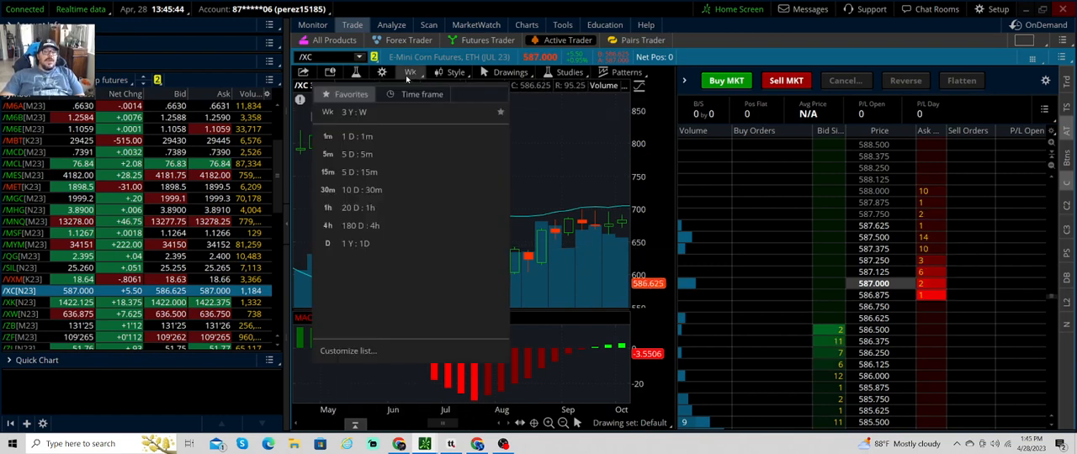
# Set the /XC chart to 10 D : 30m and reopen the timeframe list.
pyautogui.click(327, 135)
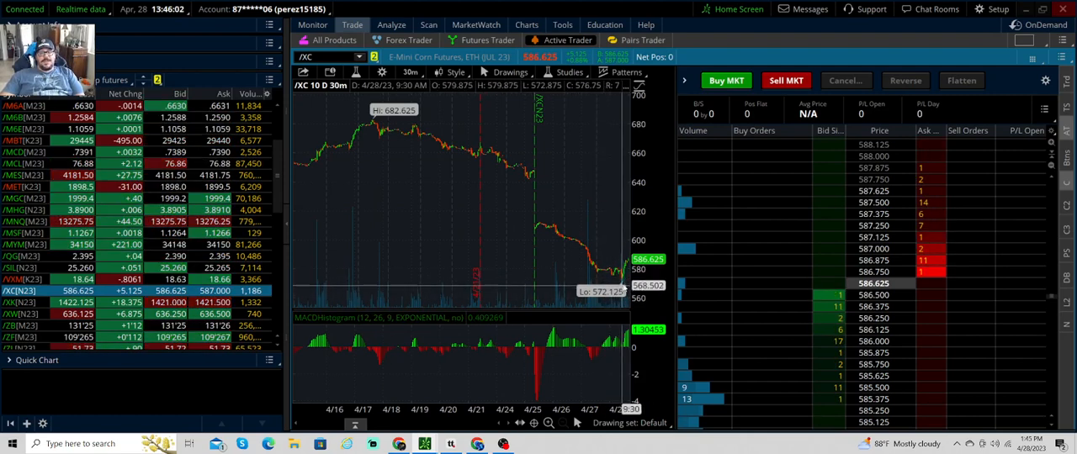
pyautogui.click(411, 72)
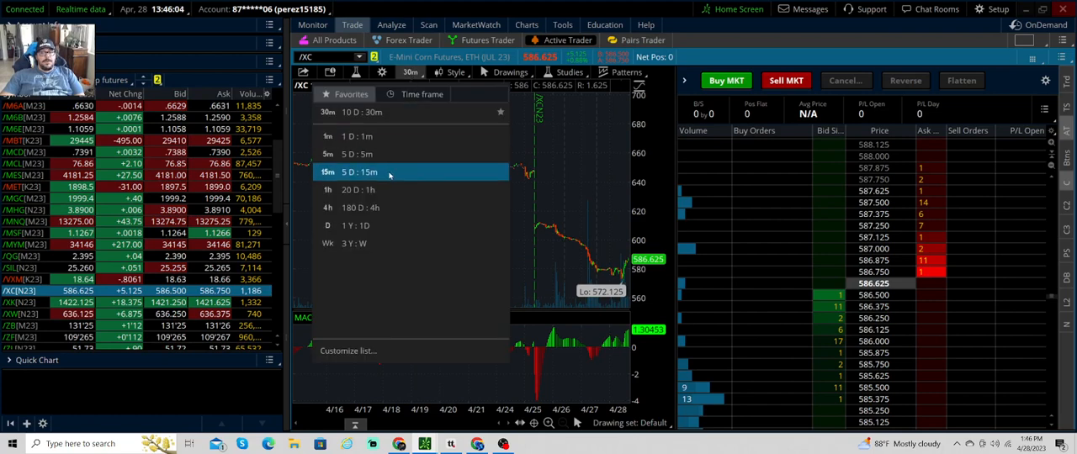
# Work through the chart menus and set the /XW chart time frame to 1Y:1D.
pyautogui.click(354, 189)
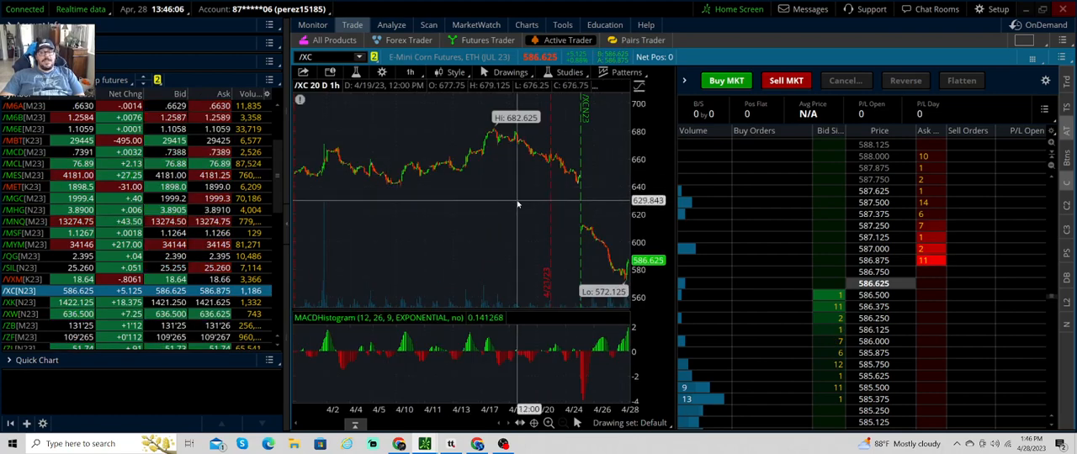
pyautogui.rightClick(518, 204)
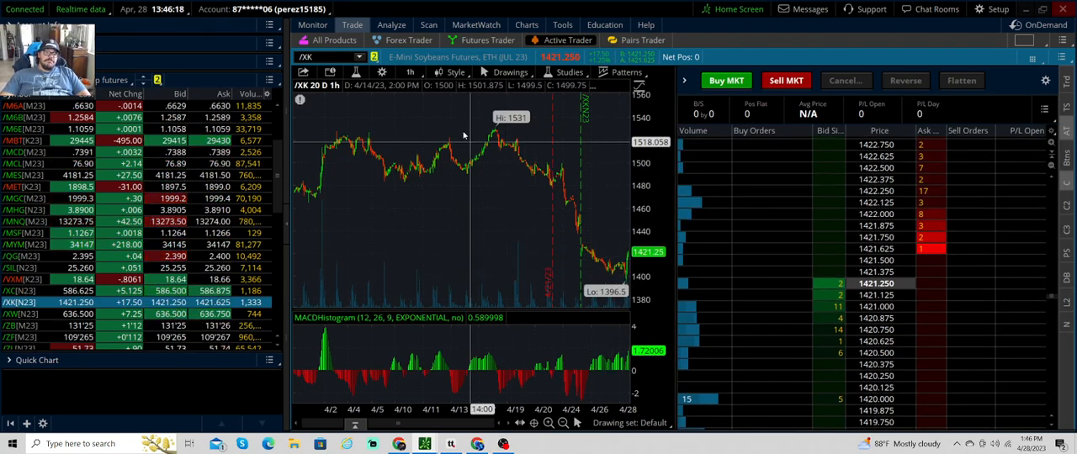
pyautogui.click(19, 314)
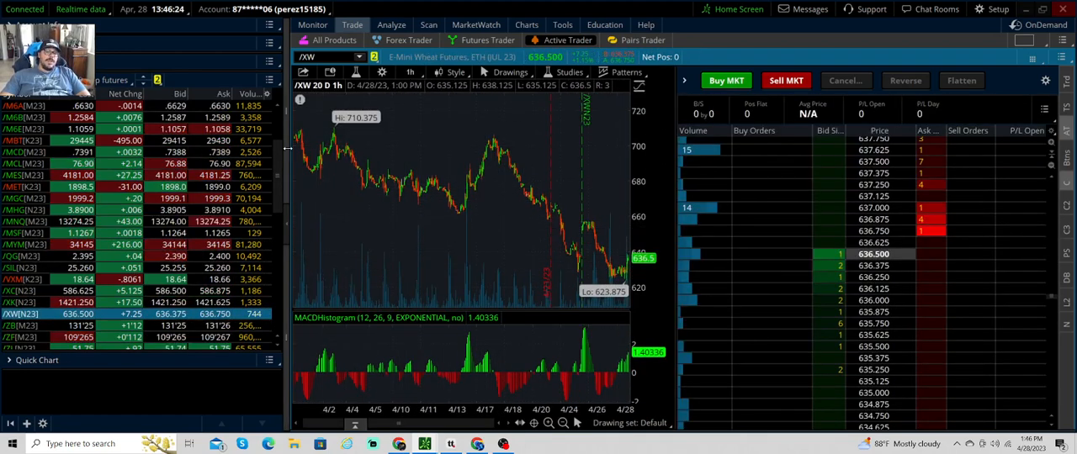
pyautogui.click(410, 72)
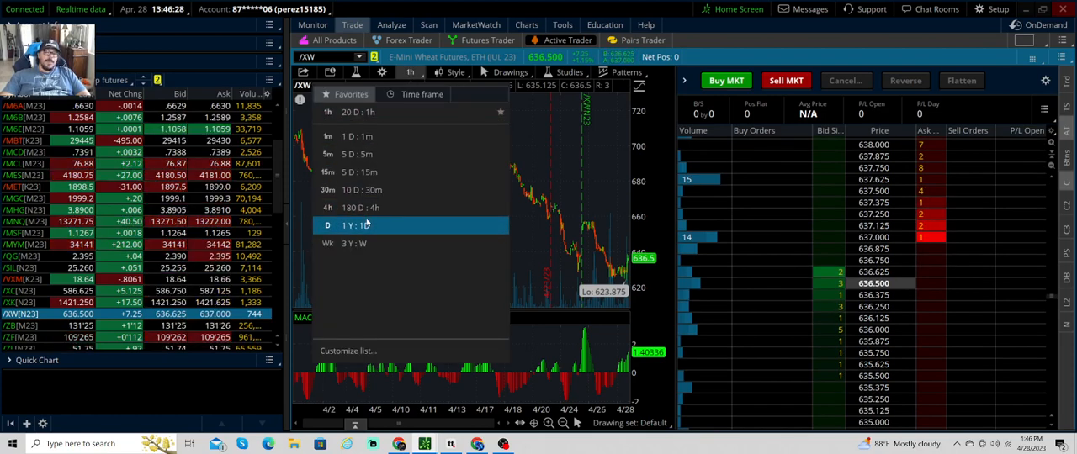
pyautogui.click(328, 224)
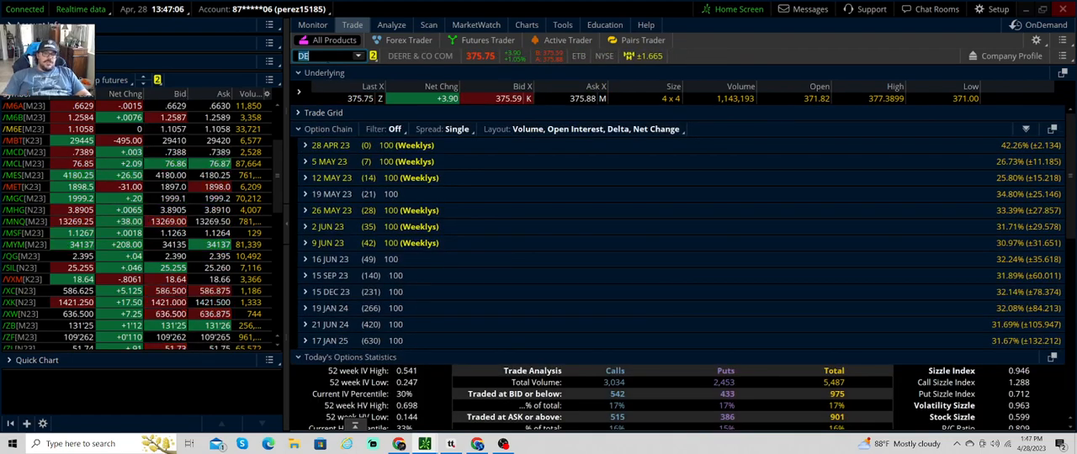
# View DE's one-year daily Active Trader chart, then open Monitor's Activity and Positions.
pyautogui.click(567, 39)
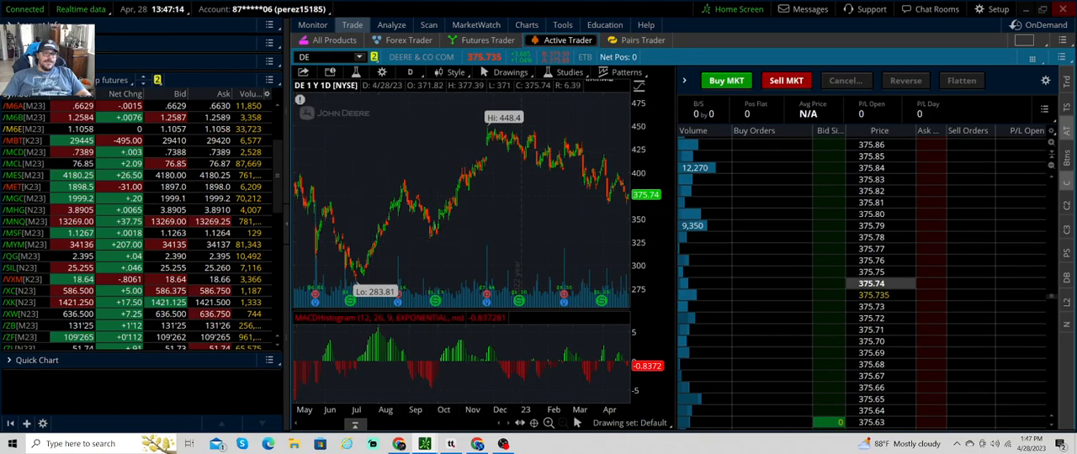
pyautogui.click(313, 24)
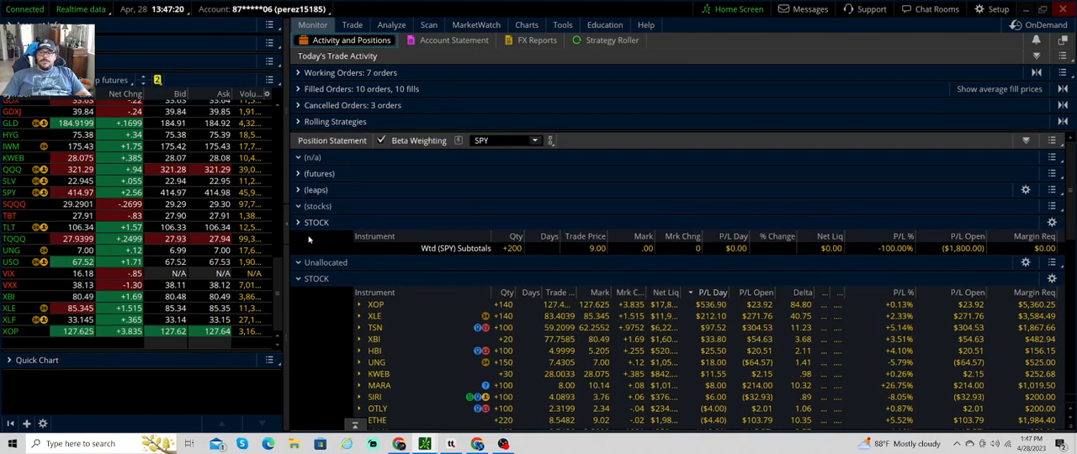
# Search the product symbol box for CAMDEN to find Camden Property Trust's ticker.
pyautogui.click(352, 24)
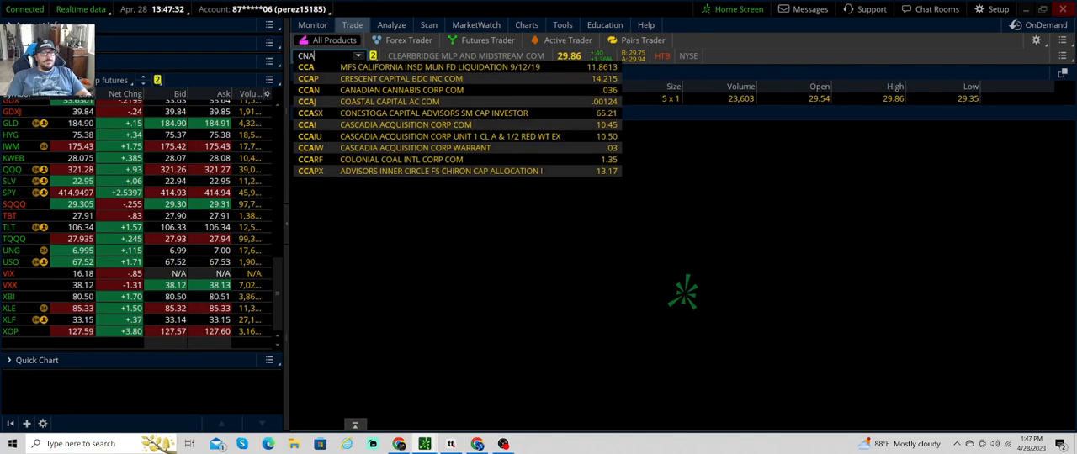
pyautogui.write('CAND')
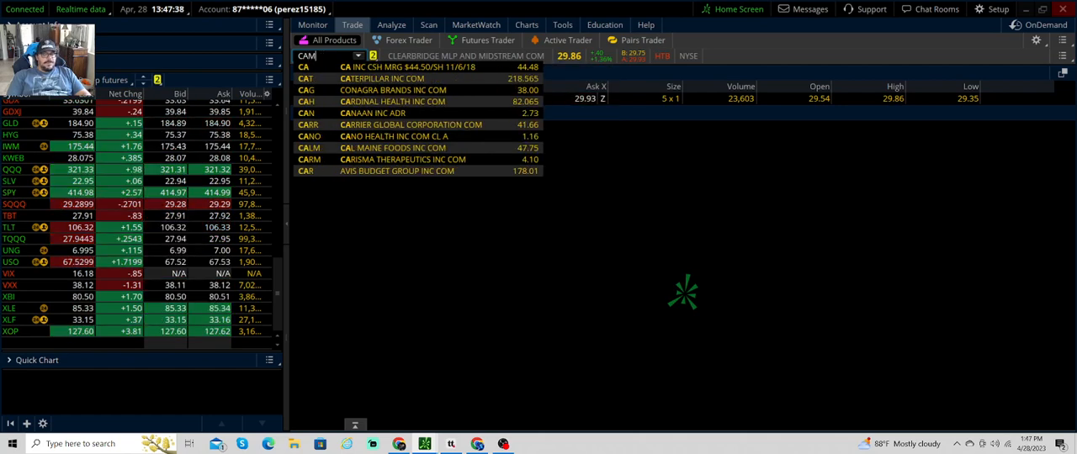
pyautogui.write('CAMDEN')
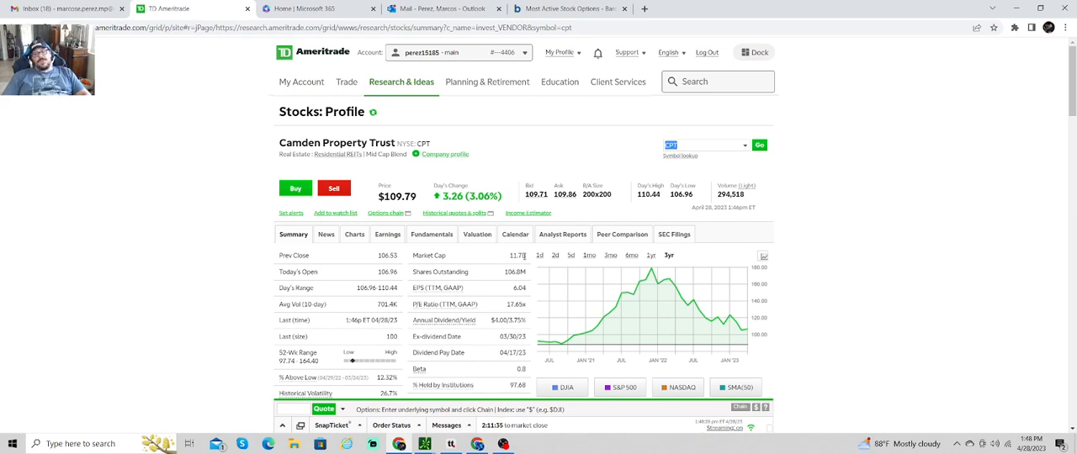
# Scroll through the CPT profile's summary and latest news, then return to the trading platform.
pyautogui.scroll(-3)
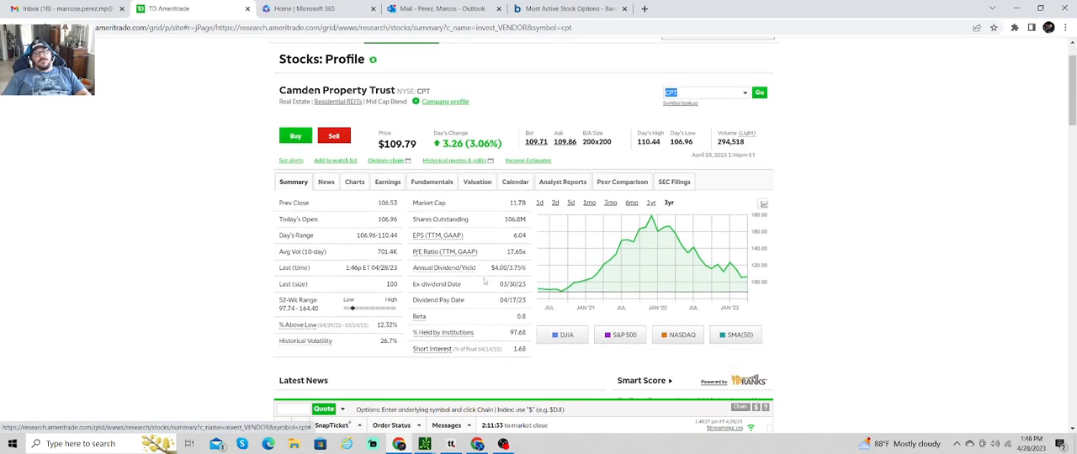
pyautogui.scroll(-3)
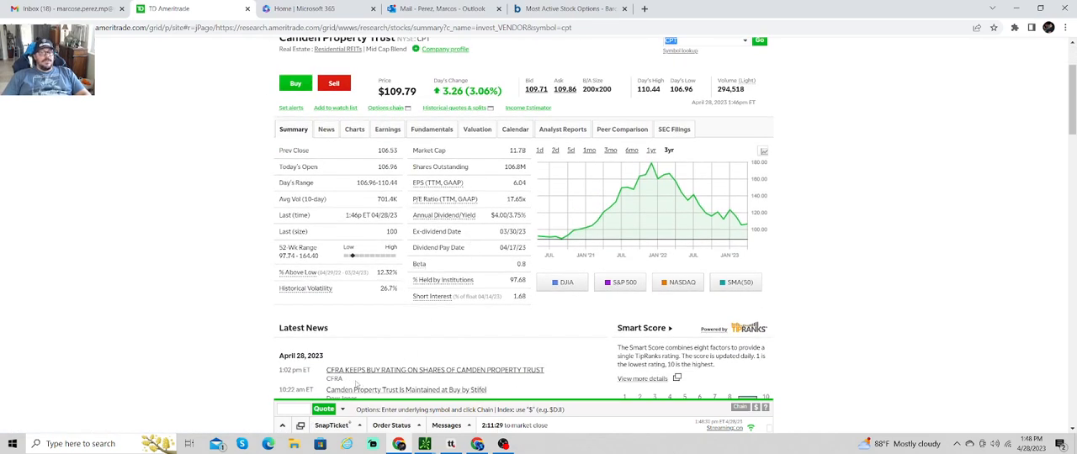
pyautogui.scroll(-3)
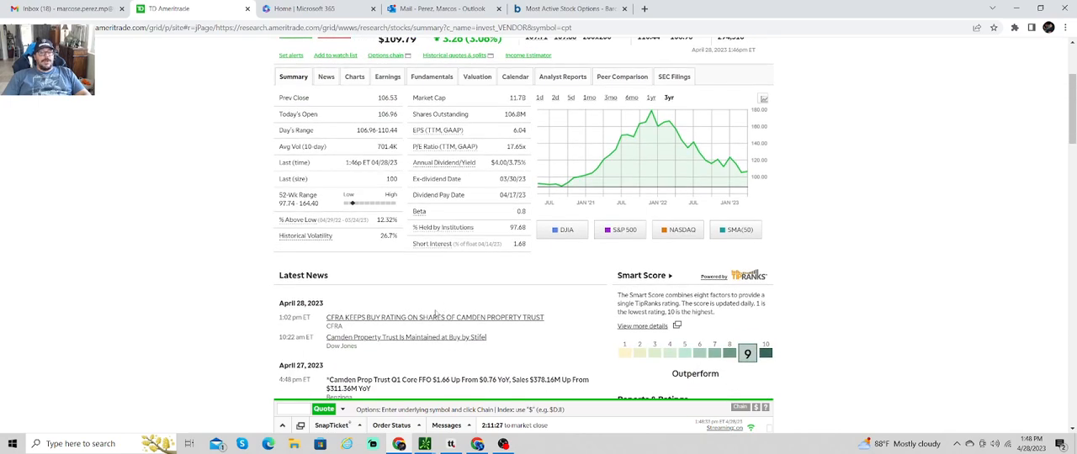
pyautogui.scroll(-3)
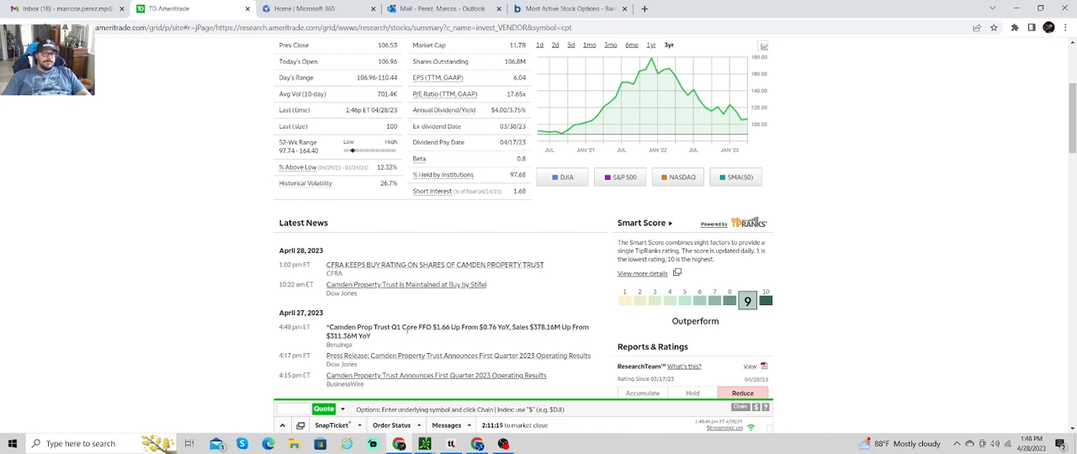
pyautogui.scroll(-3)
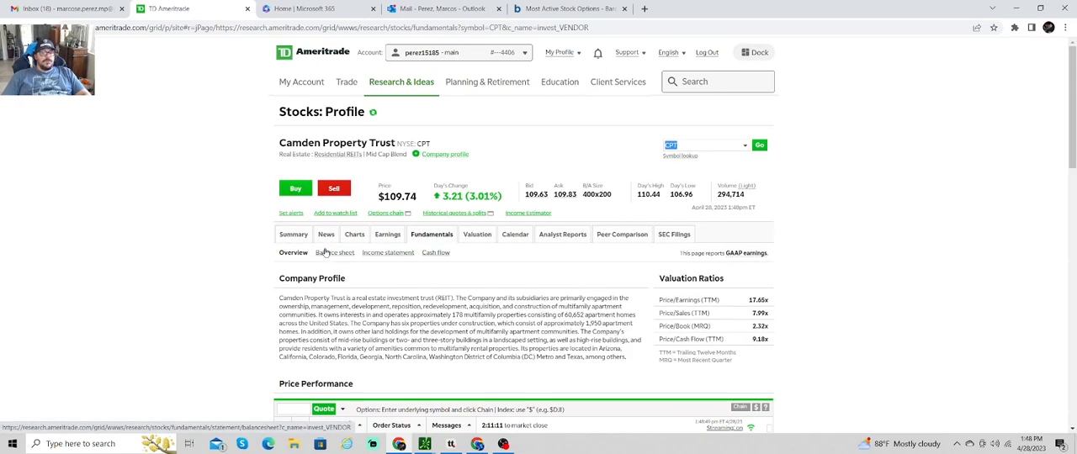
pyautogui.scroll(-3)
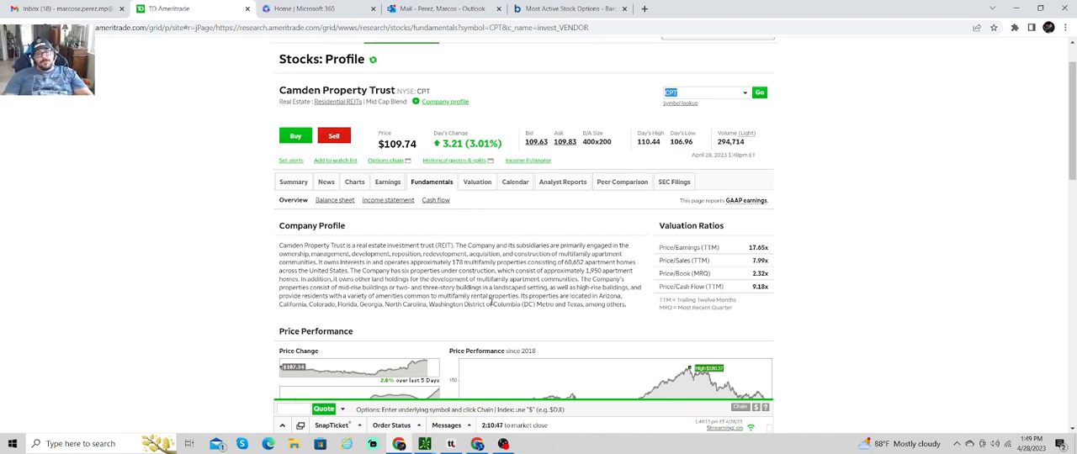
pyautogui.click(293, 208)
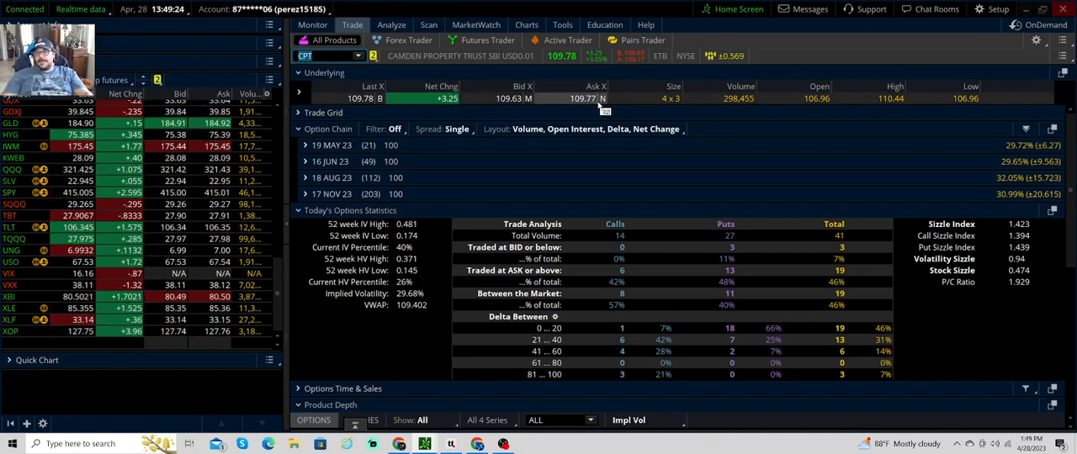
pyautogui.moveTo(1039, 151)
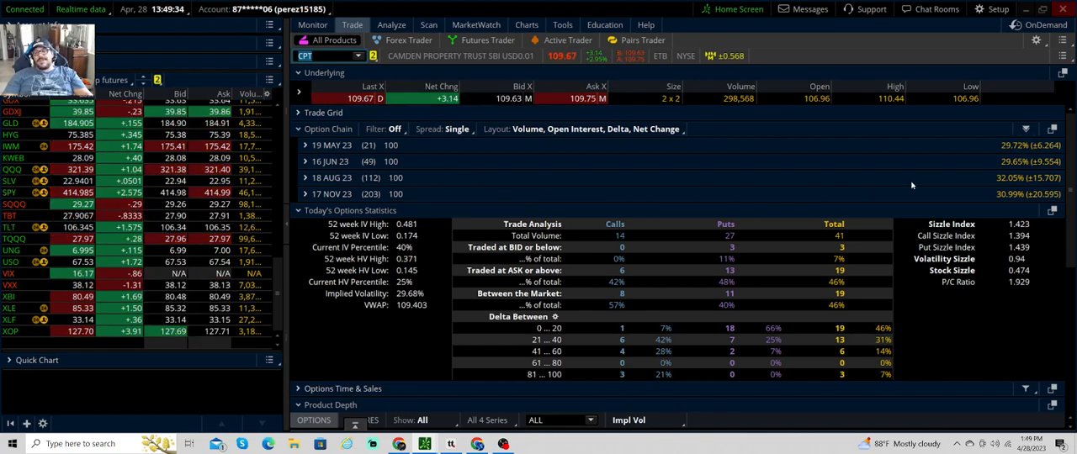
pyautogui.moveTo(755, 208)
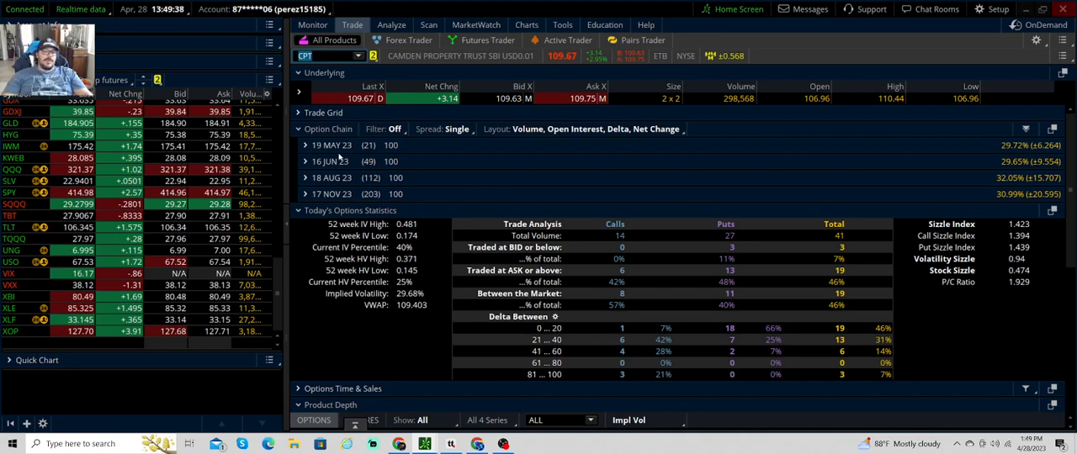
# Collapse the CPT Trade Grid, review the expirations, and bring up the Active Trader chart.
pyautogui.click(305, 146)
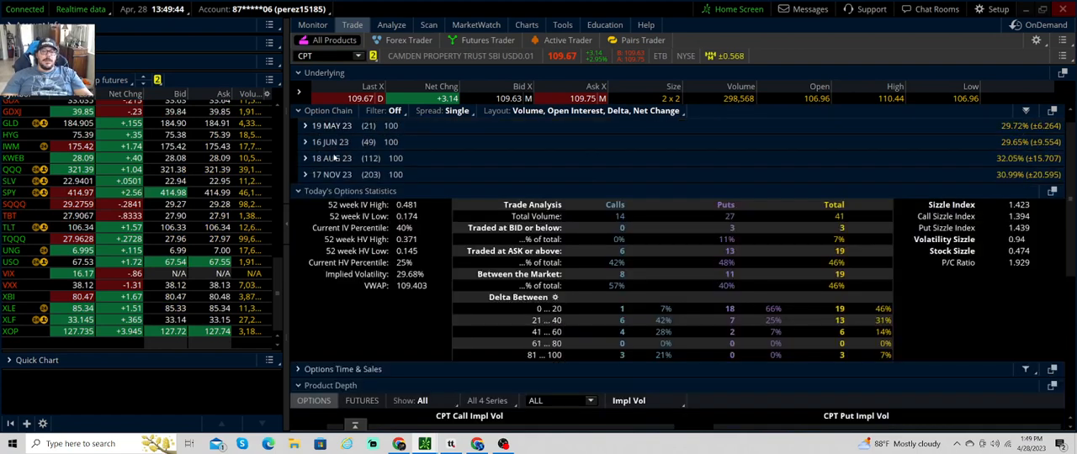
pyautogui.click(304, 169)
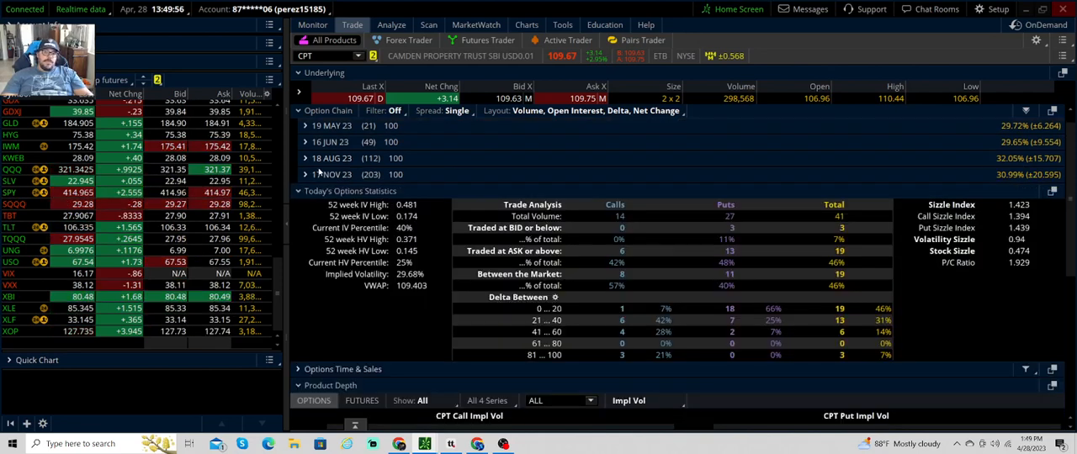
pyautogui.click(567, 39)
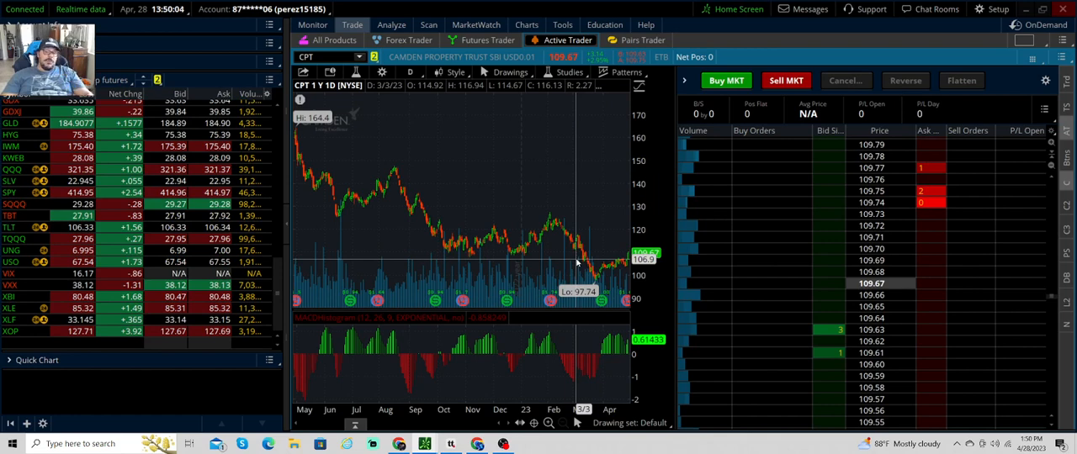
pyautogui.moveTo(400, 130)
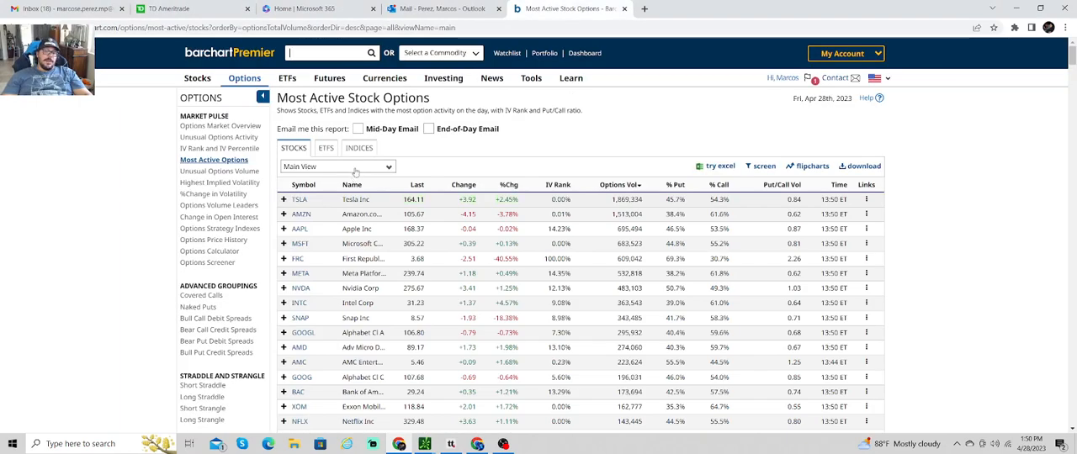
# Switch to most active ETF options, then return to the brokerage research site.
pyautogui.click(326, 148)
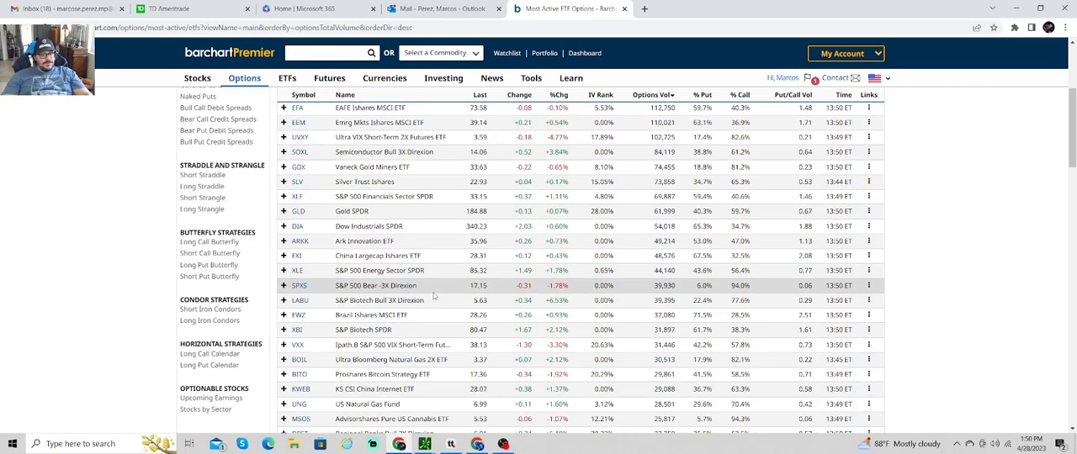
pyautogui.click(194, 8)
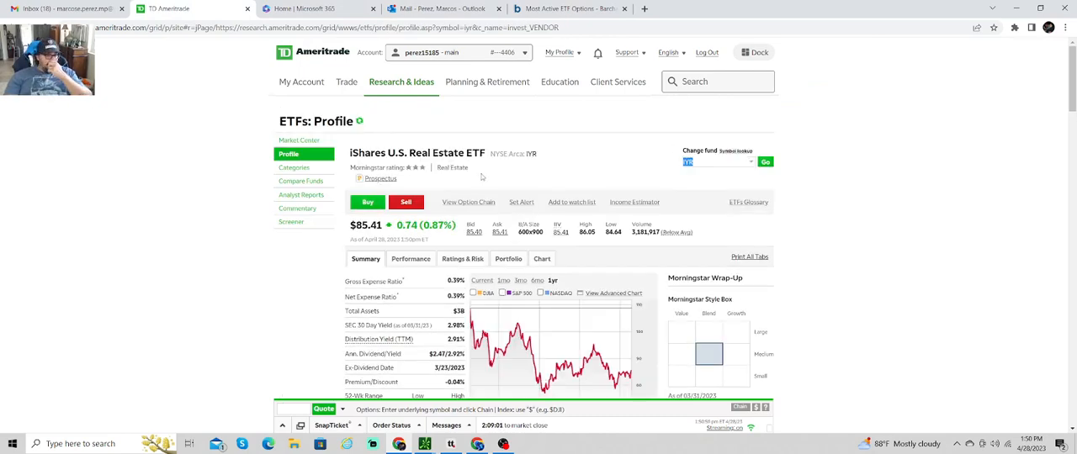
# View the IYR chart in Active Trader, then expand the 19 MAY 23 chain expiration.
pyautogui.scroll(-3)
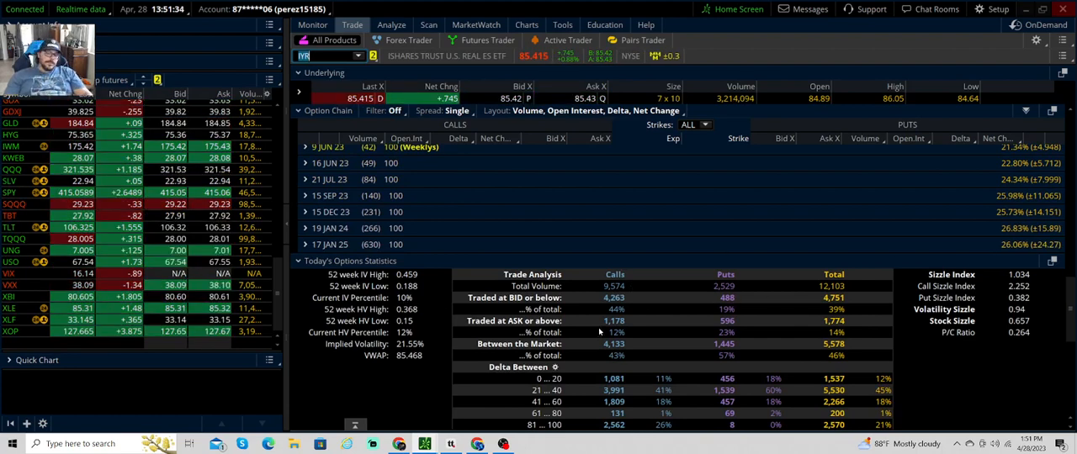
pyautogui.click(564, 40)
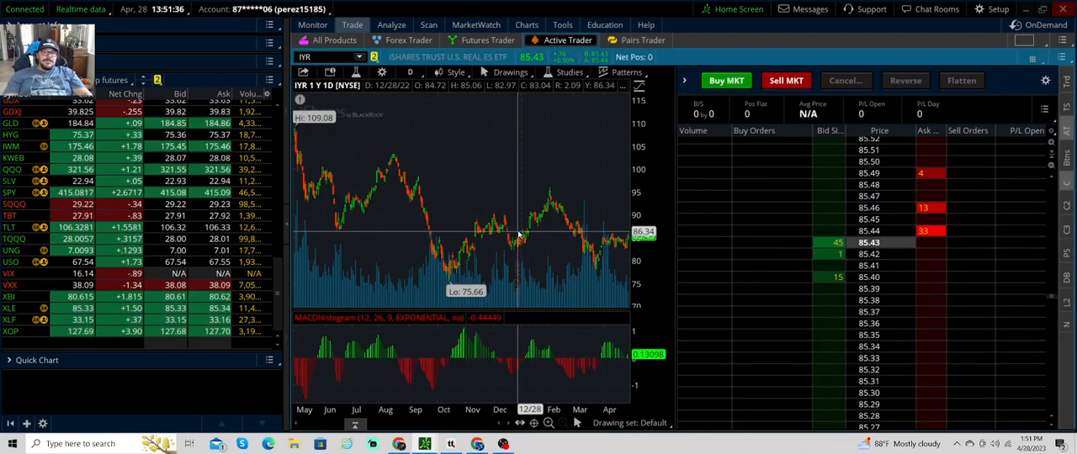
pyautogui.moveTo(480, 183)
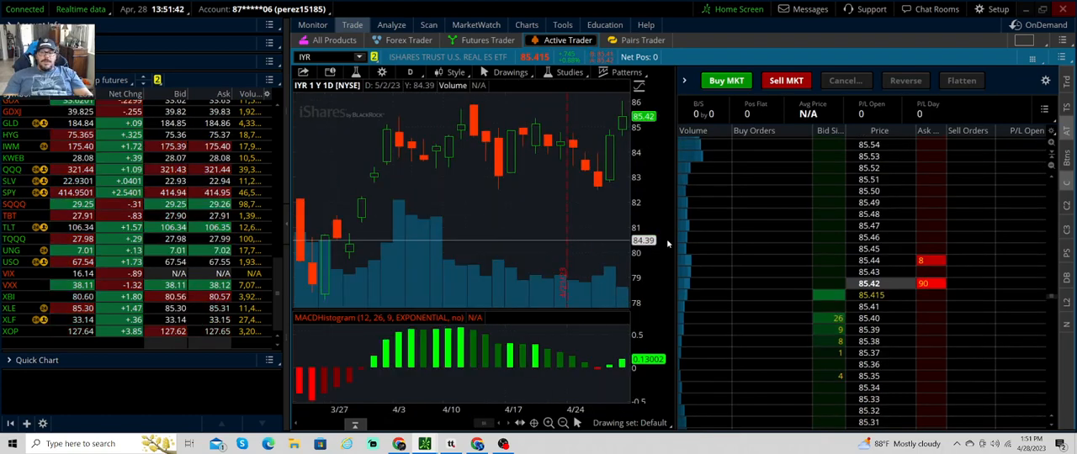
pyautogui.moveTo(491, 109)
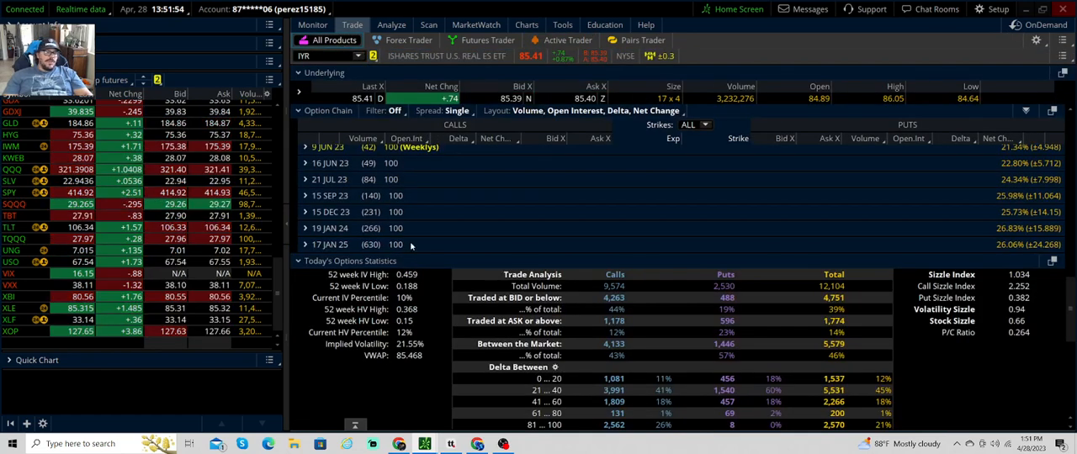
pyautogui.click(305, 151)
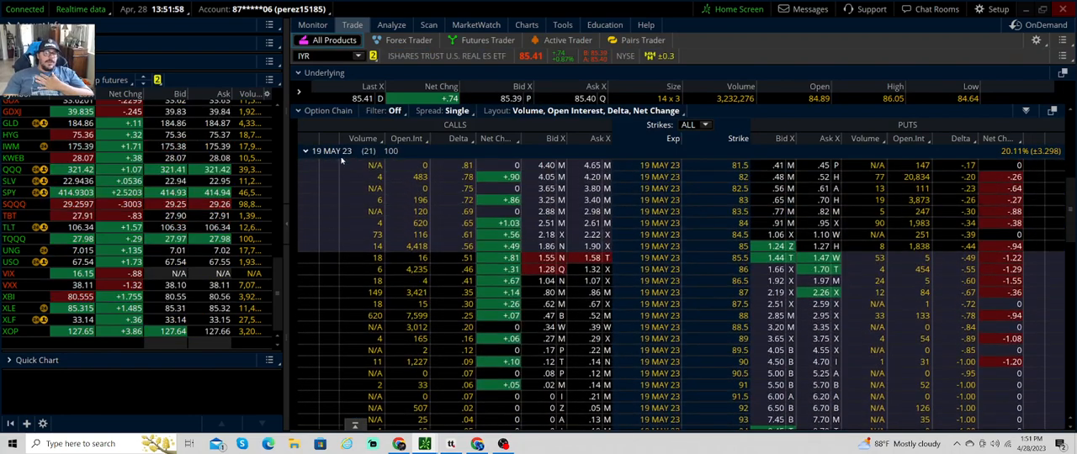
pyautogui.scroll(-3)
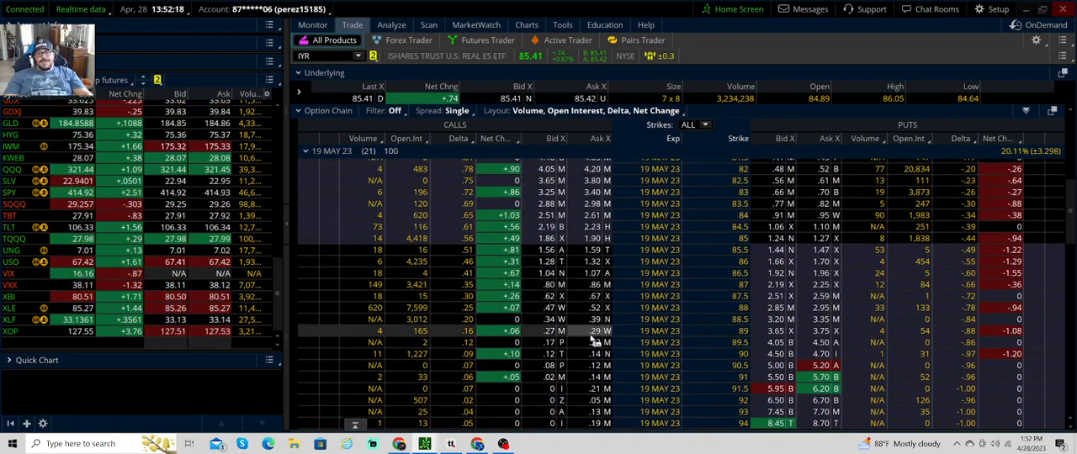
pyautogui.moveTo(449, 204)
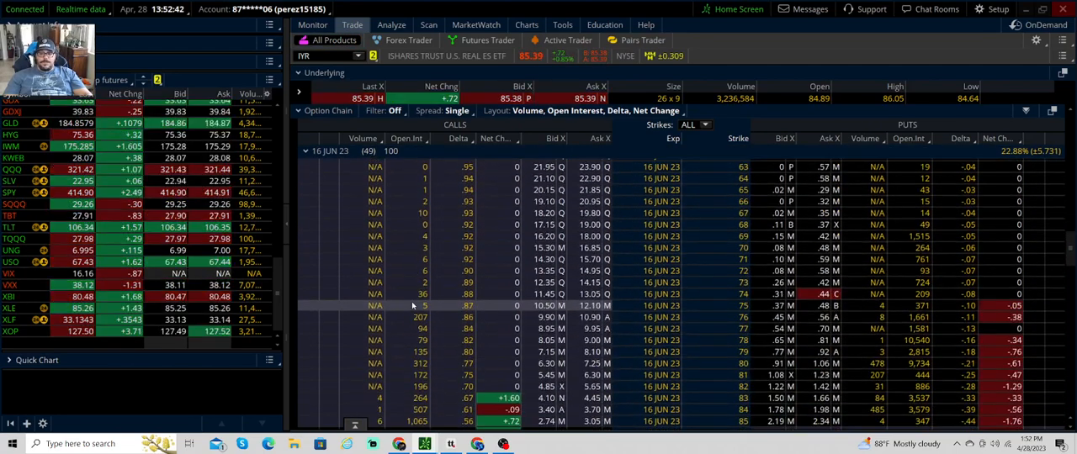
pyautogui.scroll(-3)
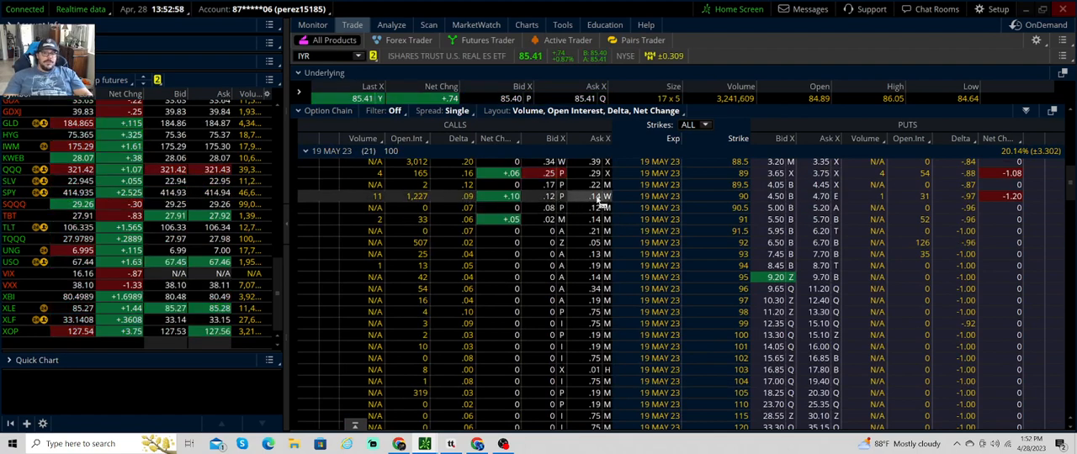
# Choose BUY Calendar from the IYR 19 MAY 23 90-strike call's trade menu.
pyautogui.rightClick(600, 196)
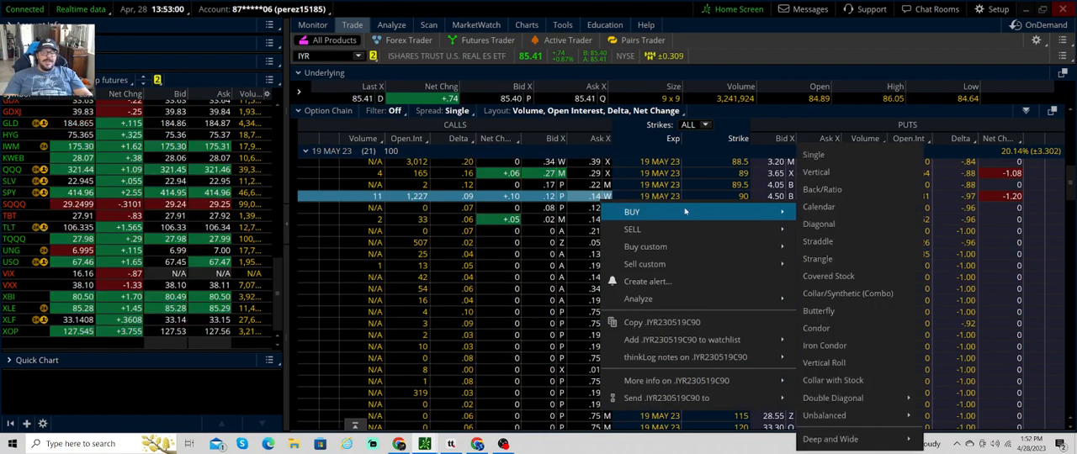
pyautogui.click(818, 207)
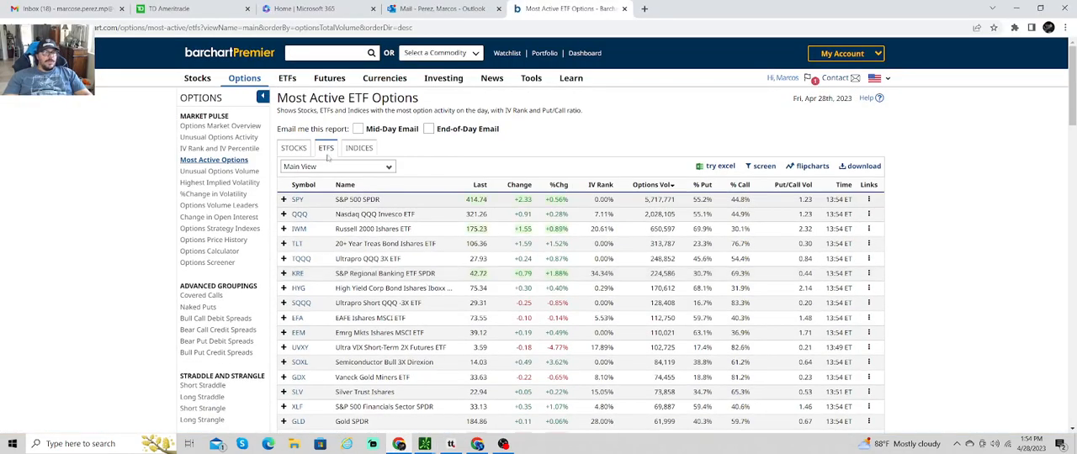
# Switch Most Active Options from ETFs to stocks and scroll down the list.
pyautogui.click(294, 148)
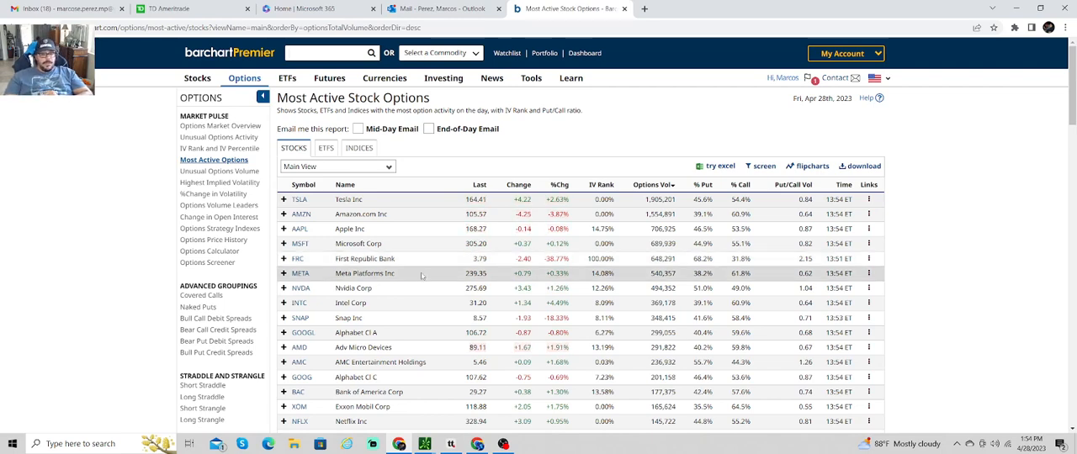
pyautogui.scroll(-3)
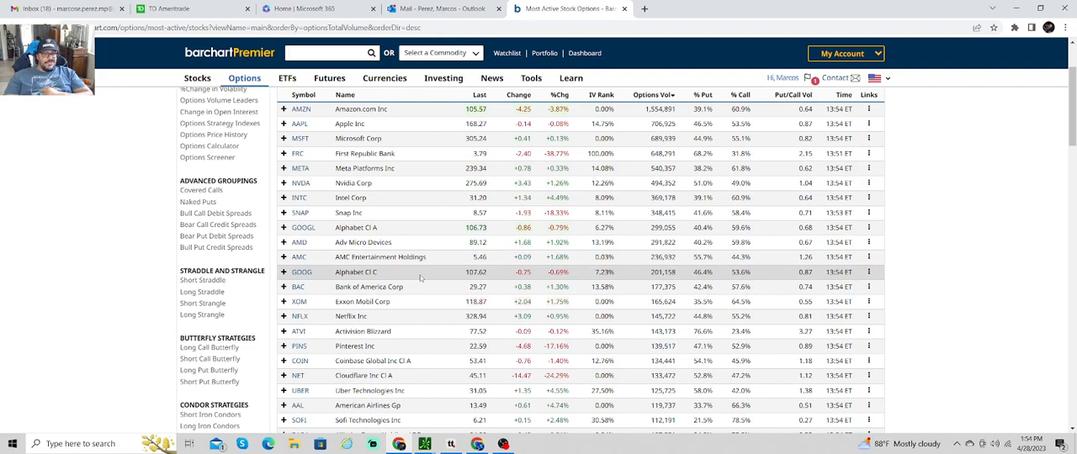
pyautogui.scroll(-3)
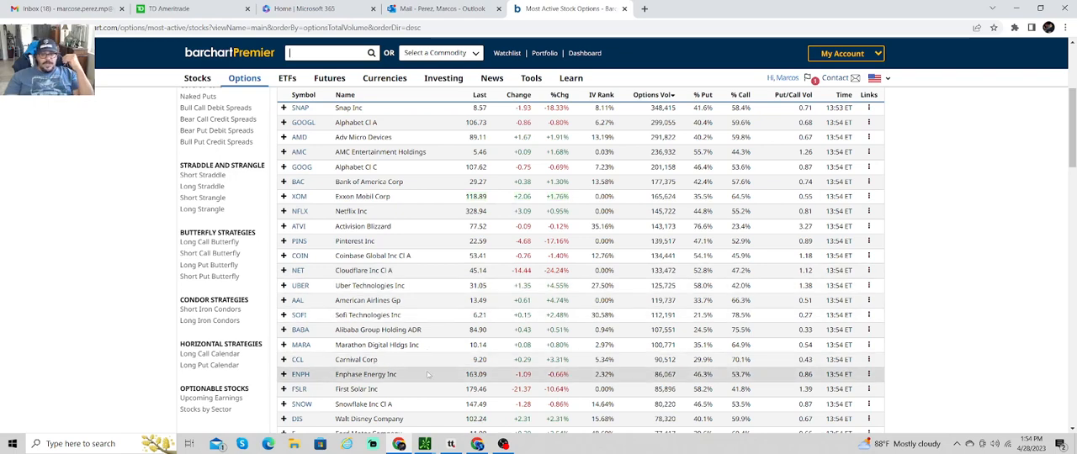
pyautogui.scroll(-3)
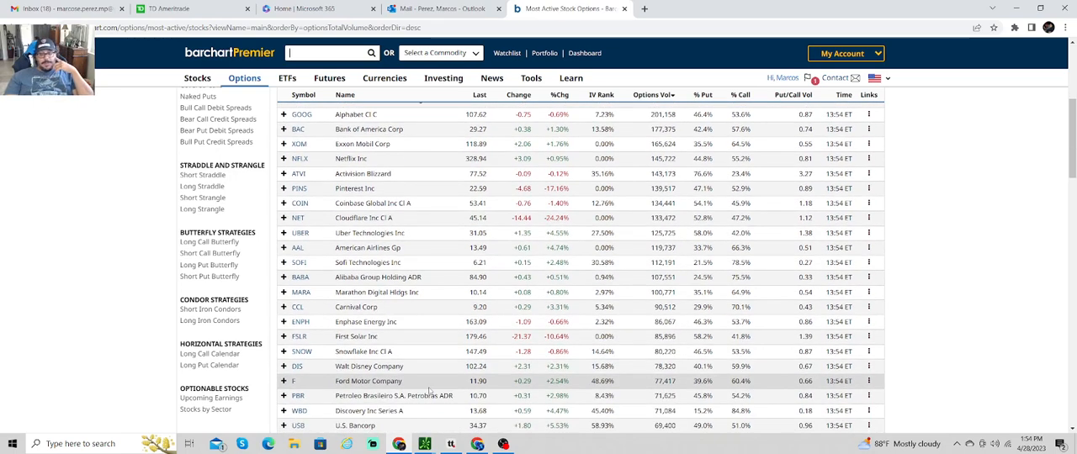
pyautogui.scroll(-3)
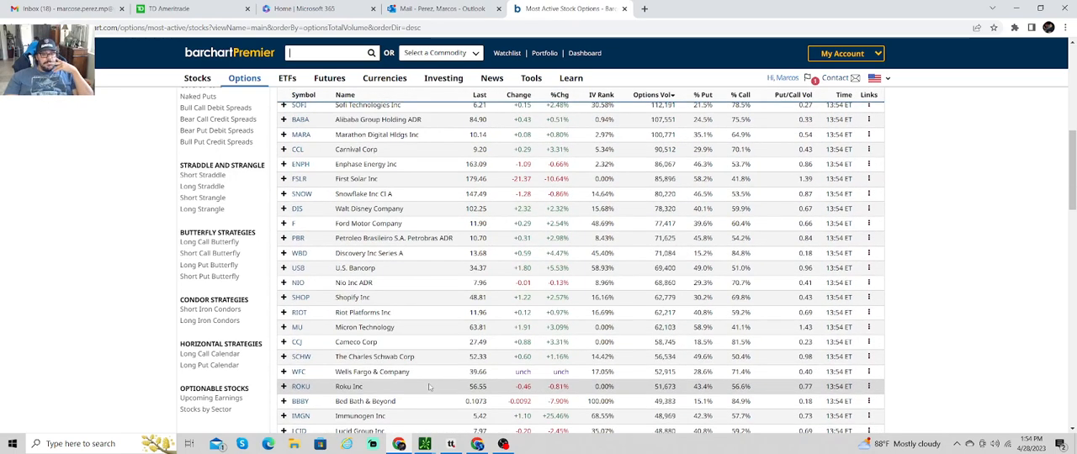
pyautogui.scroll(-3)
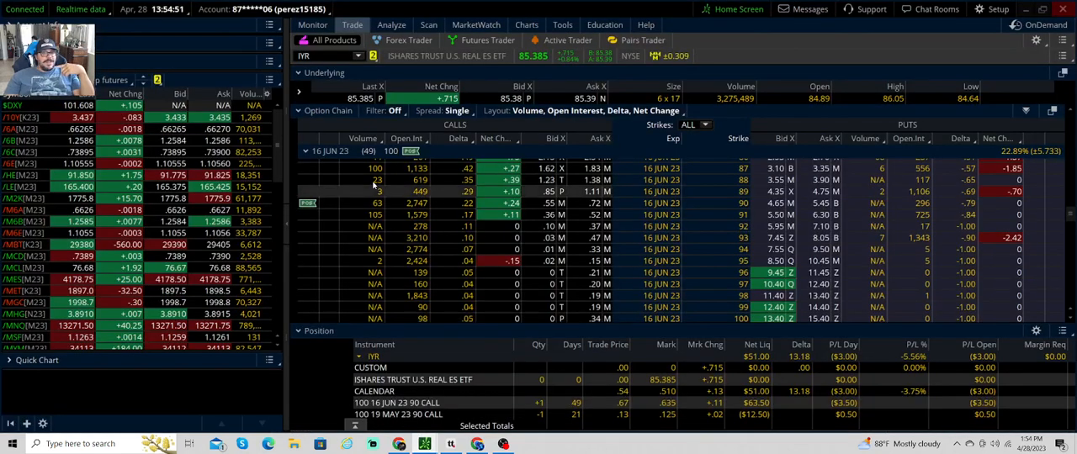
# Load the /MES Micro E-mini S&P 500 futures contract into Active Trader.
pyautogui.click(312, 24)
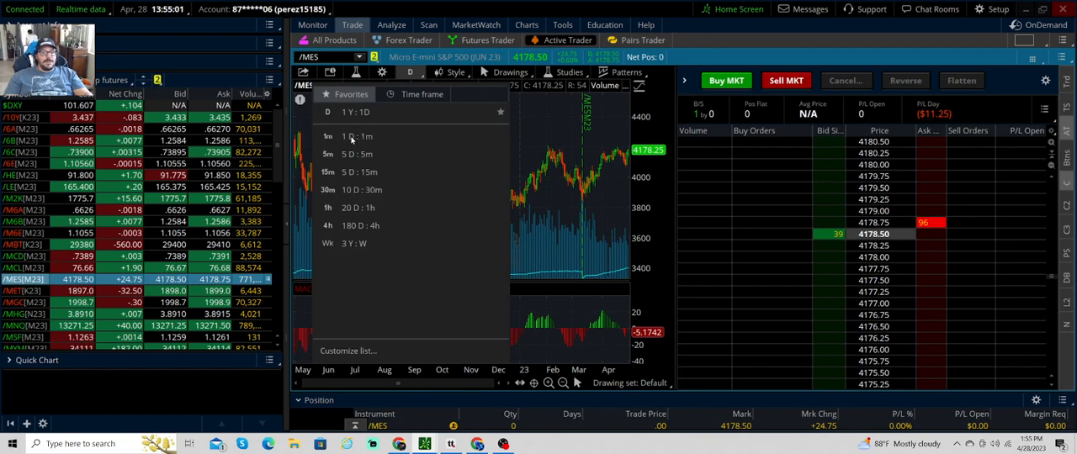
# Set the /MES chart to the 1D:1m time frame favorite.
pyautogui.click(353, 112)
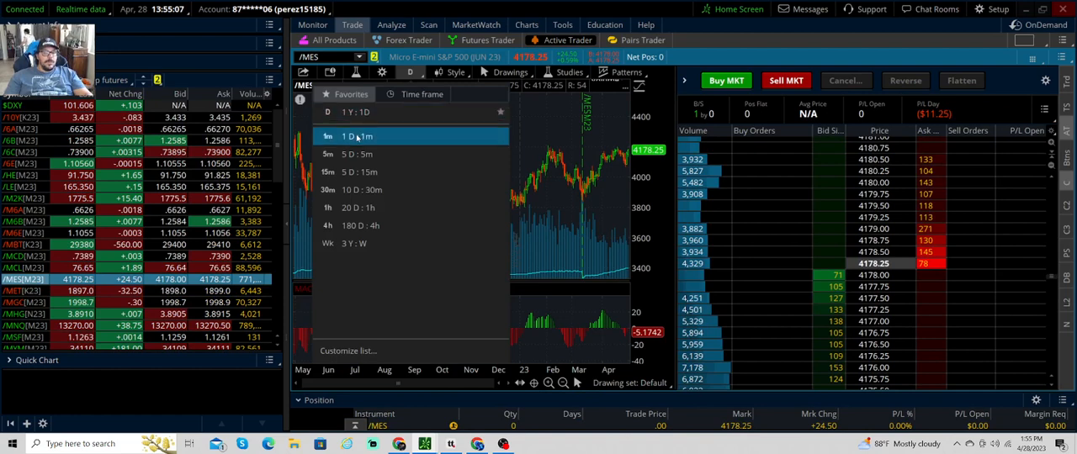
pyautogui.click(353, 136)
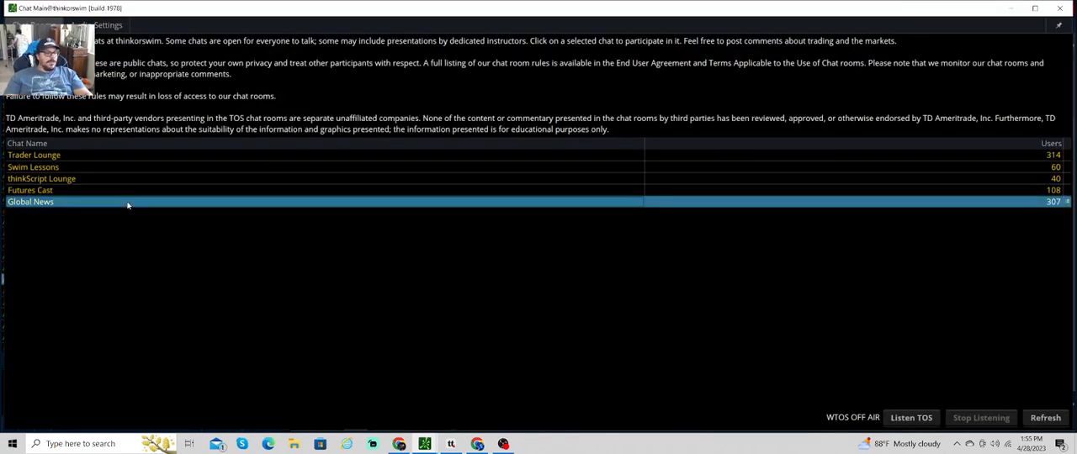
pyautogui.doubleClick(31, 202)
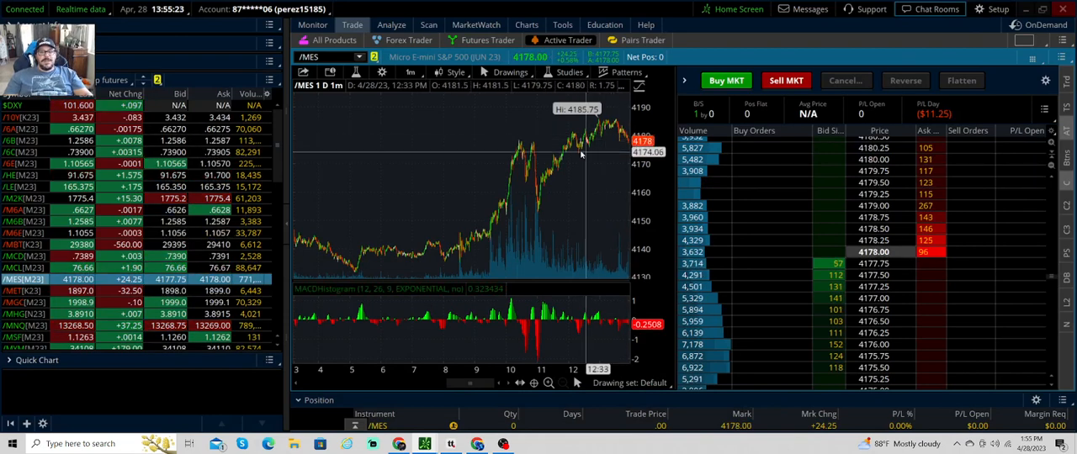
pyautogui.moveTo(413, 139)
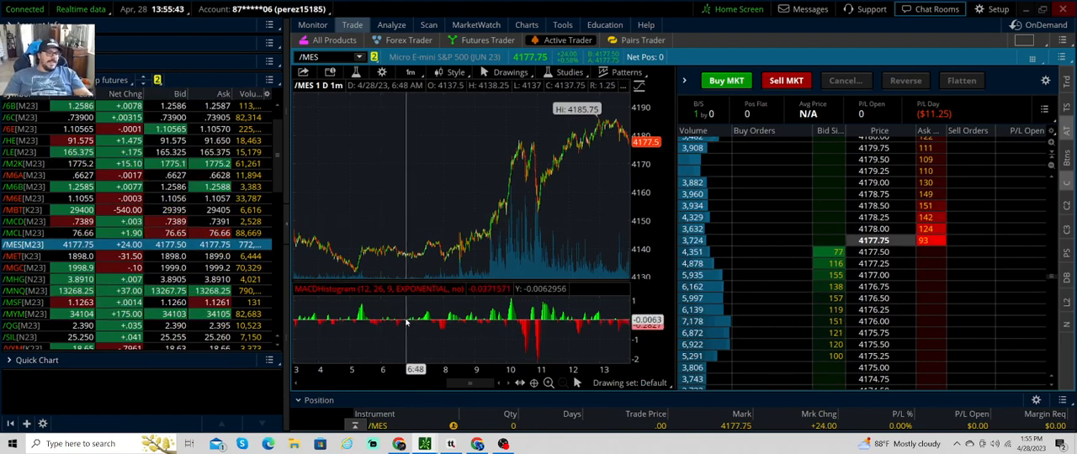
pyautogui.moveTo(371, 174)
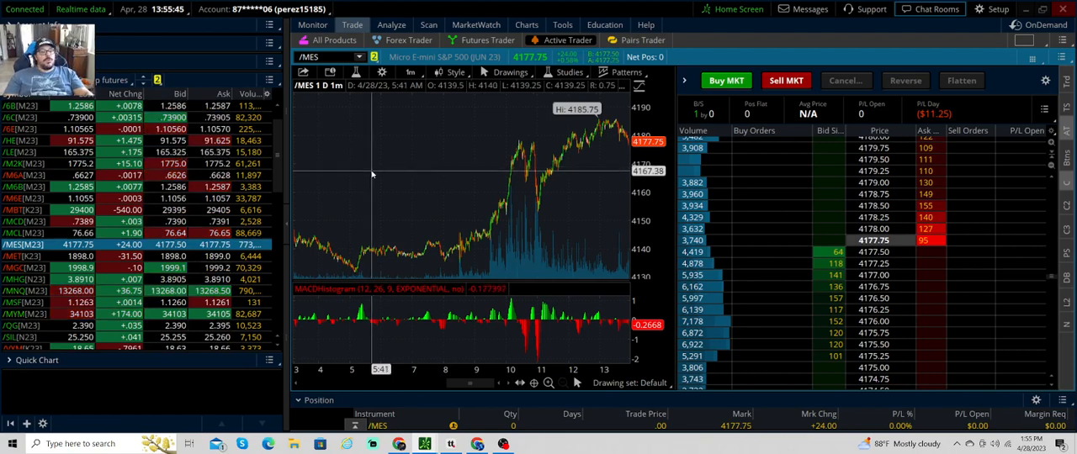